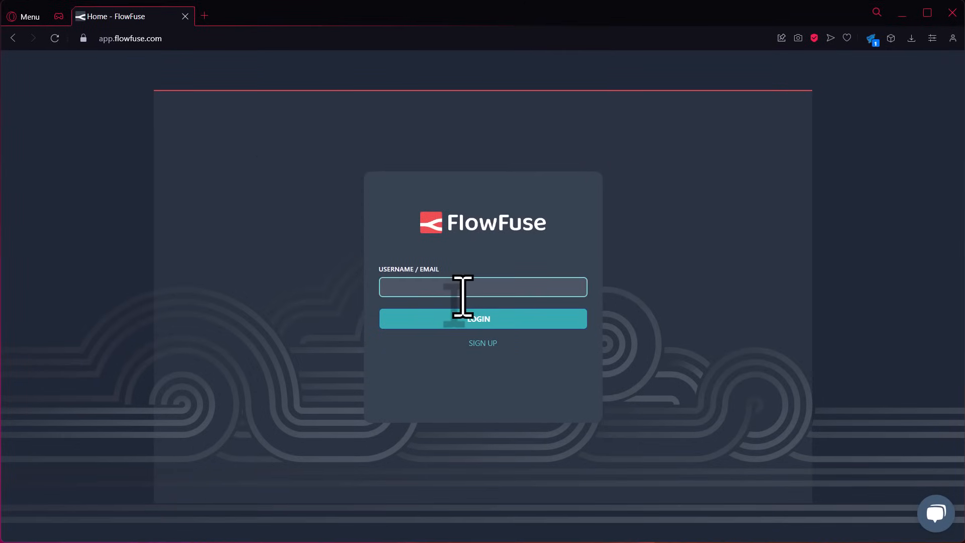
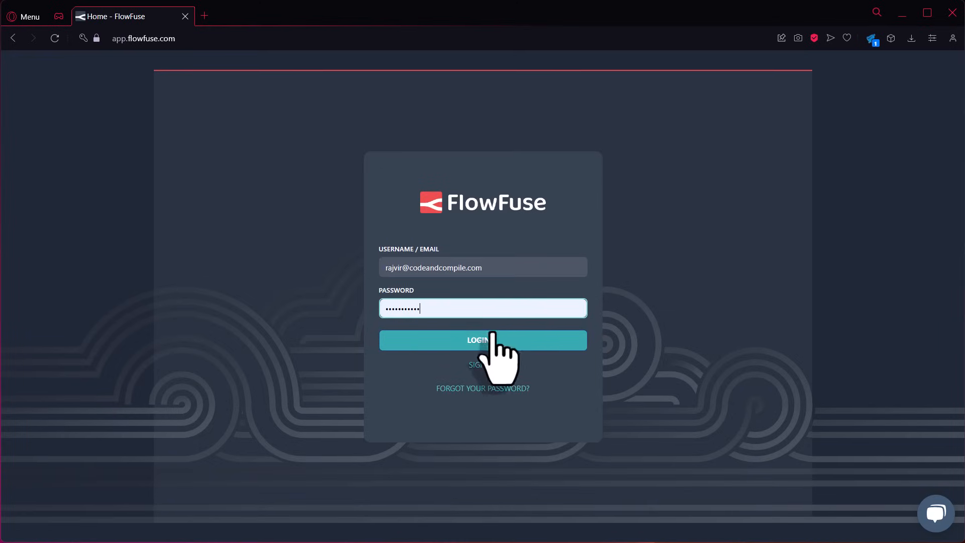
Sign in to FlowFuse with the rajvir account email and password.
{"action": "left_click", "coordinate": [483, 340]}
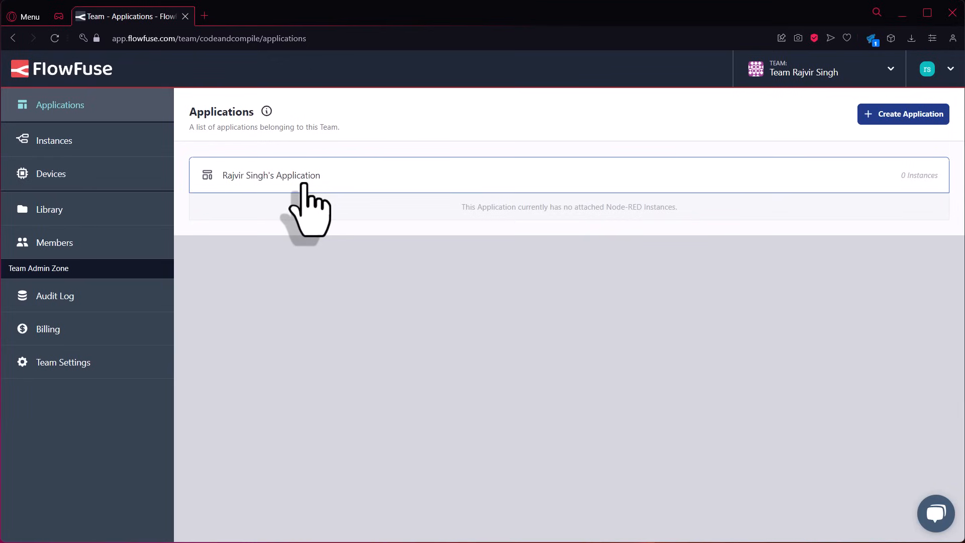
Set up a new Small instance named code-and-compile on the Node-RED 3.1.0 stack.
{"action": "left_click", "coordinate": [271, 175]}
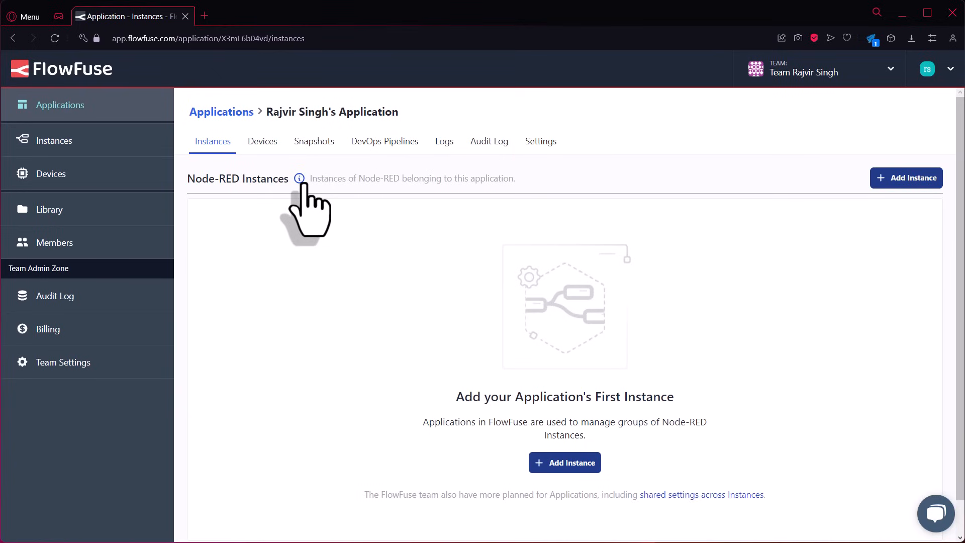
{"action": "mouse_move", "coordinate": [550, 357]}
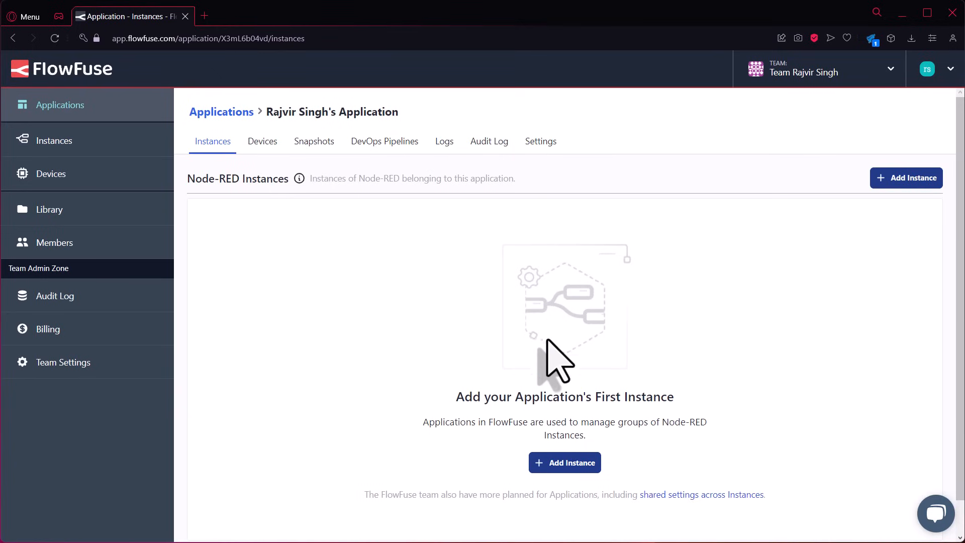
{"action": "mouse_move", "coordinate": [561, 439]}
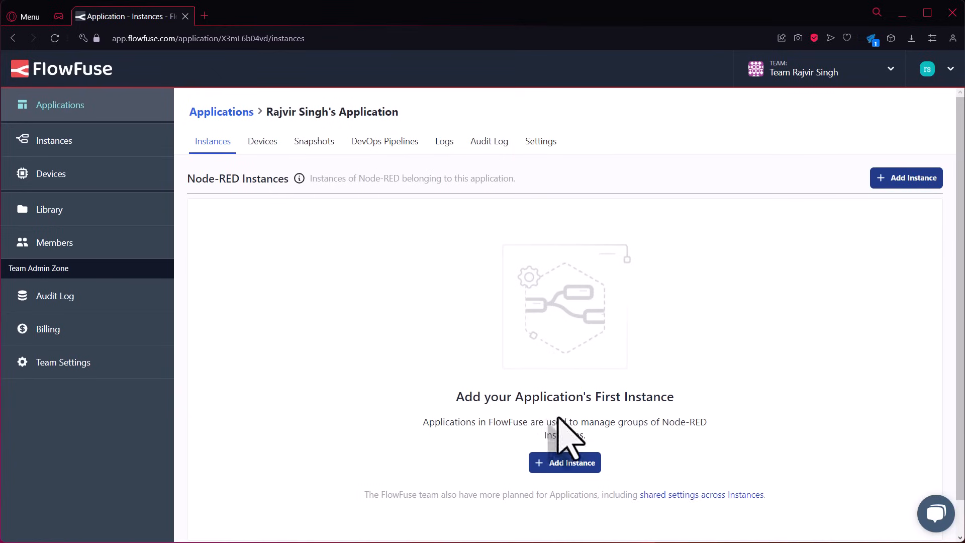
{"action": "left_click", "coordinate": [565, 463]}
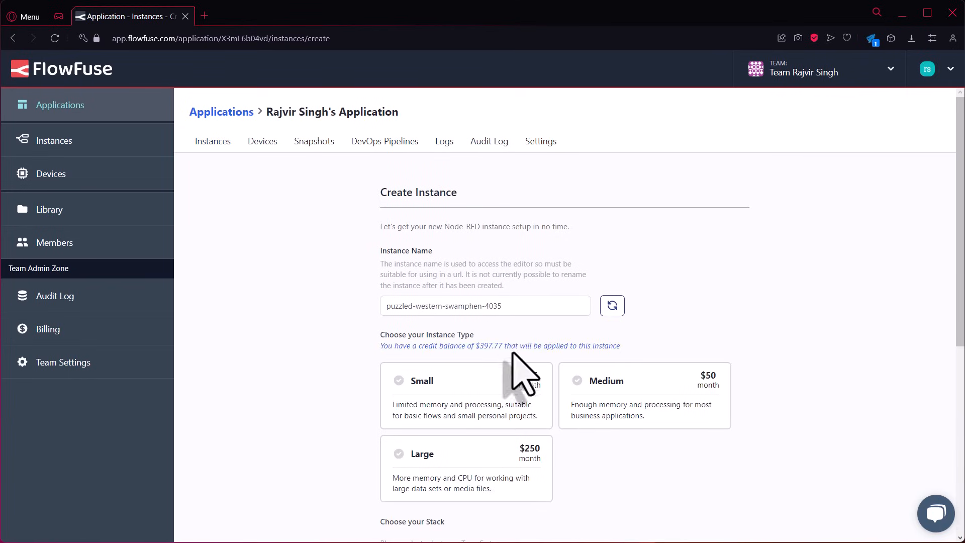
{"action": "triple_click", "coordinate": [484, 305]}
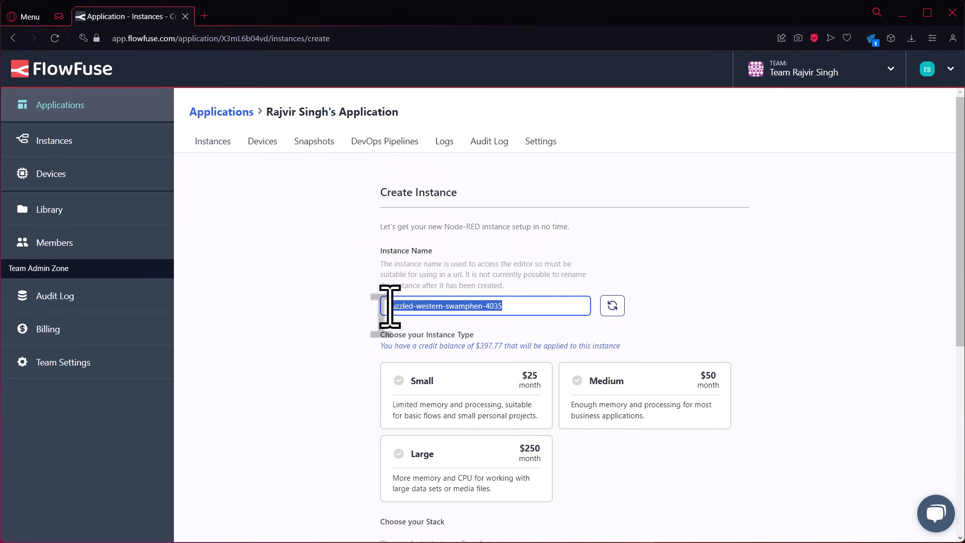
{"action": "type", "text": "node-and-compil"}
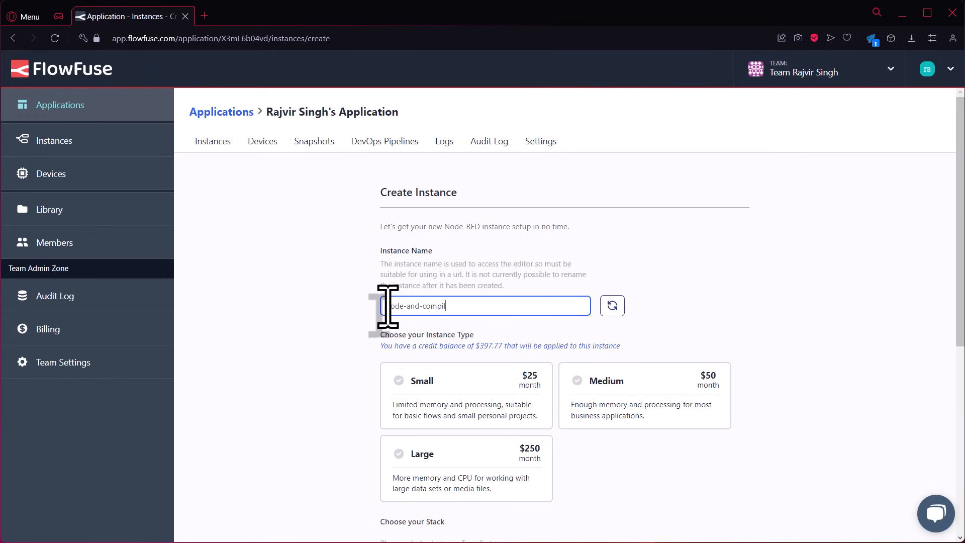
{"action": "left_click", "coordinate": [466, 395]}
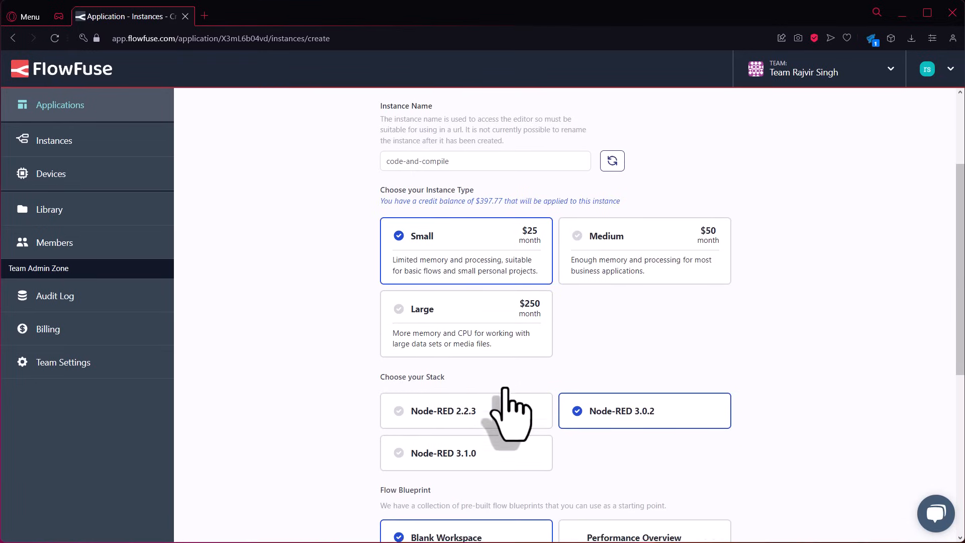
{"action": "scroll", "scroll_direction": "down", "scroll_amount": 3}
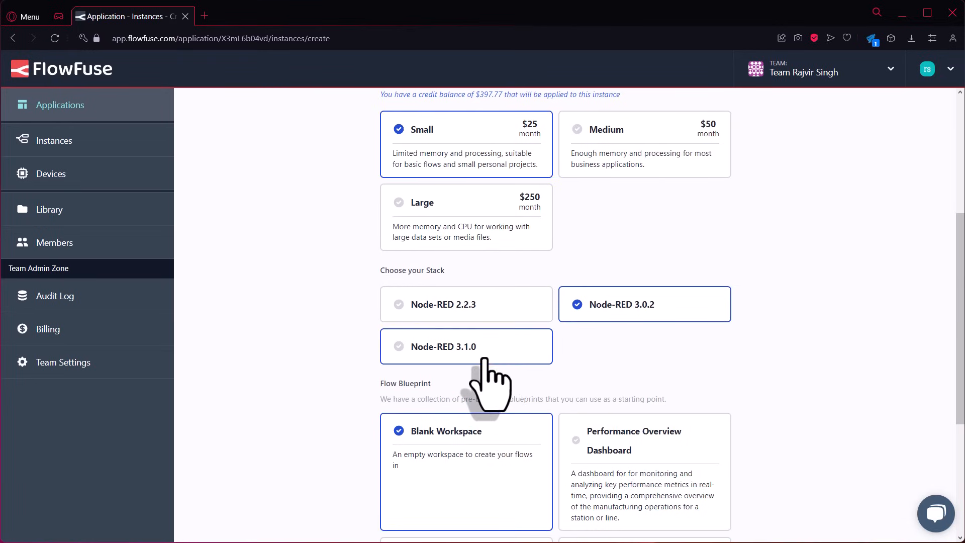
{"action": "left_click", "coordinate": [466, 346]}
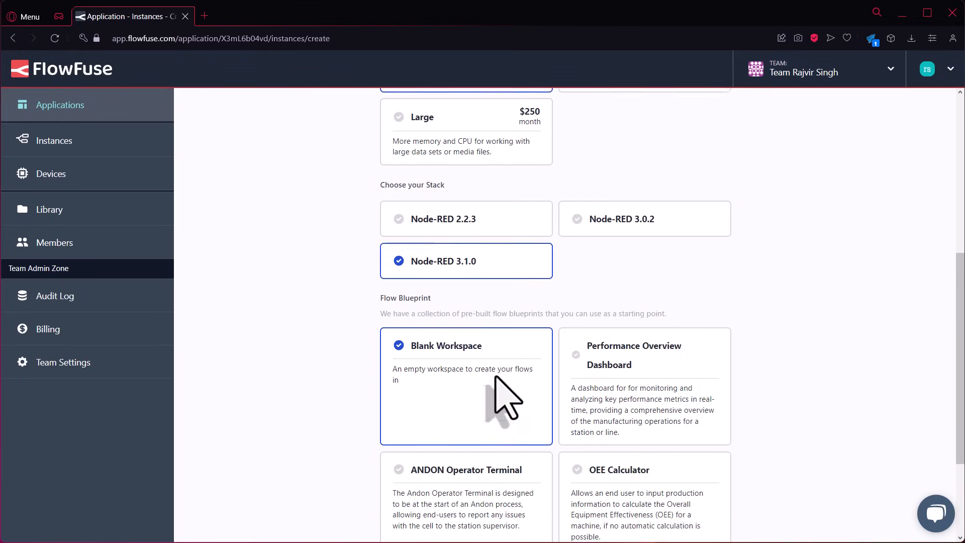
{"action": "scroll", "scroll_direction": "down", "scroll_amount": 3}
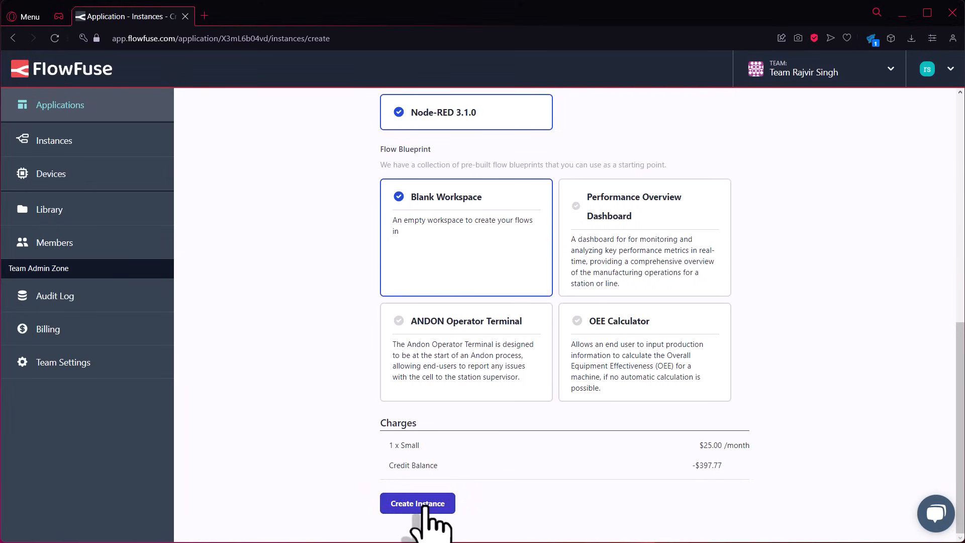
Create the code-and-compile instance and view its overview status.
{"action": "left_click", "coordinate": [417, 503]}
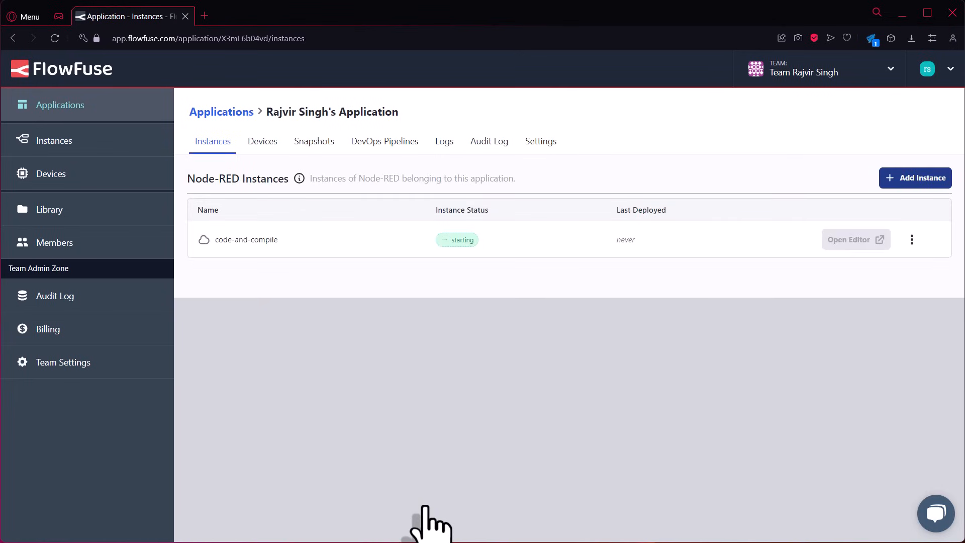
{"action": "mouse_move", "coordinate": [445, 277]}
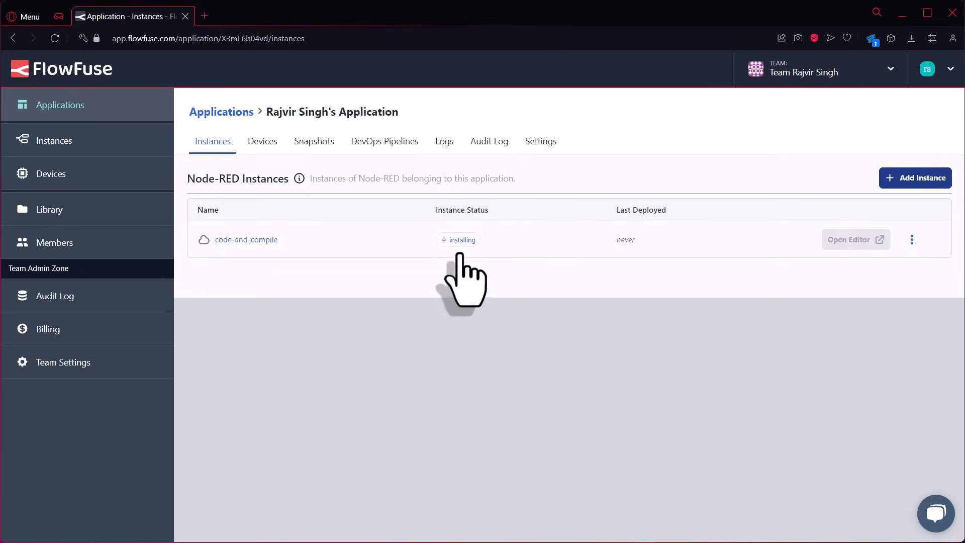
{"action": "left_click", "coordinate": [246, 240]}
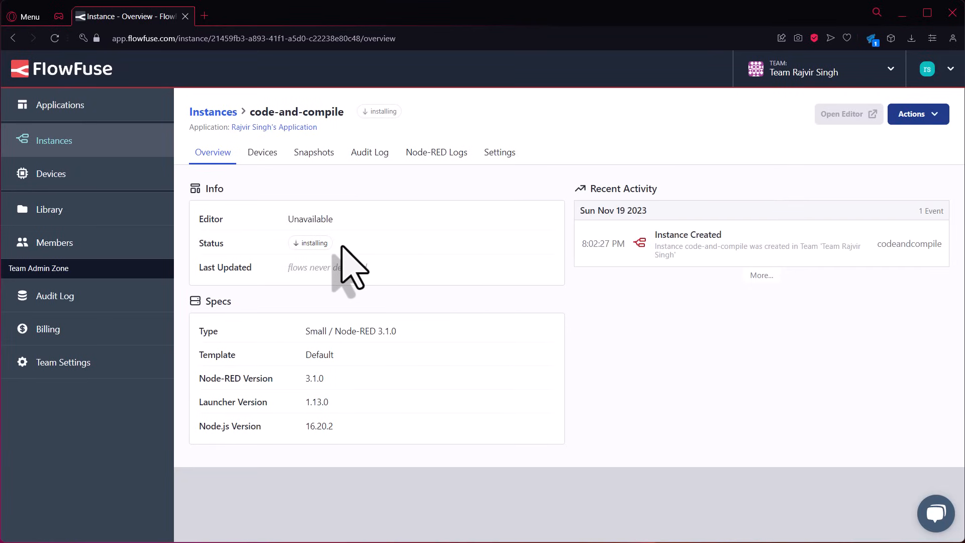
{"action": "mouse_move", "coordinate": [377, 336]}
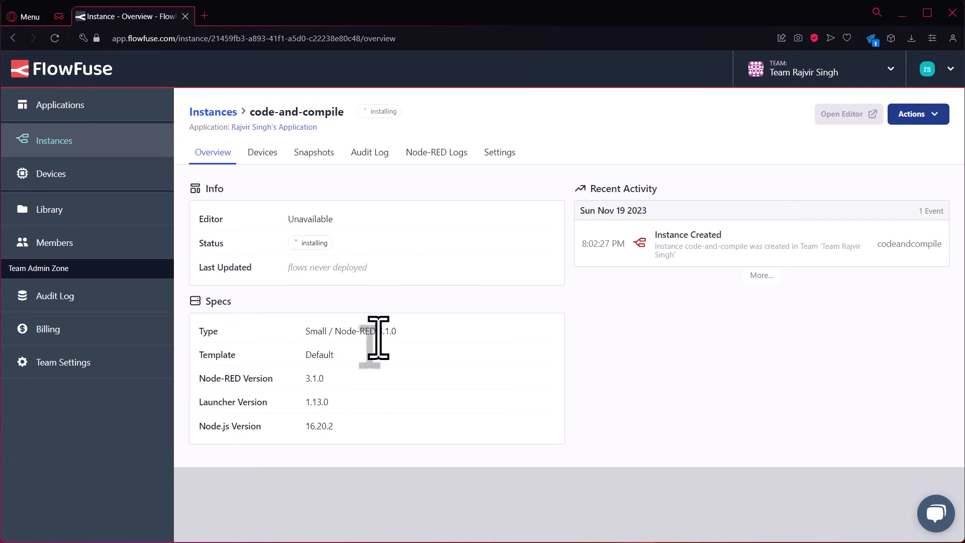
{"action": "mouse_move", "coordinate": [347, 411]}
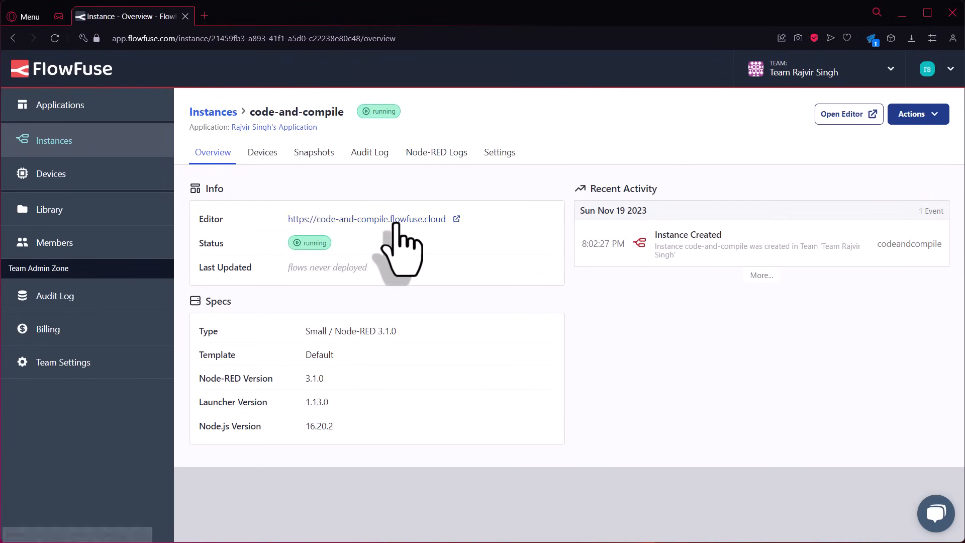
Launch the code-and-compile Node-RED editor and dismiss the welcome tour.
{"action": "left_click", "coordinate": [368, 218]}
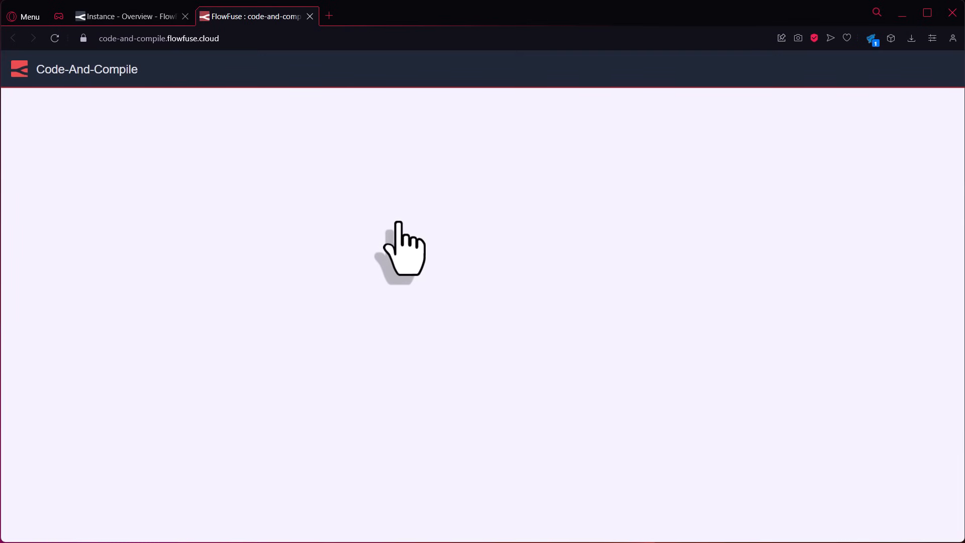
{"action": "left_click", "coordinate": [610, 369]}
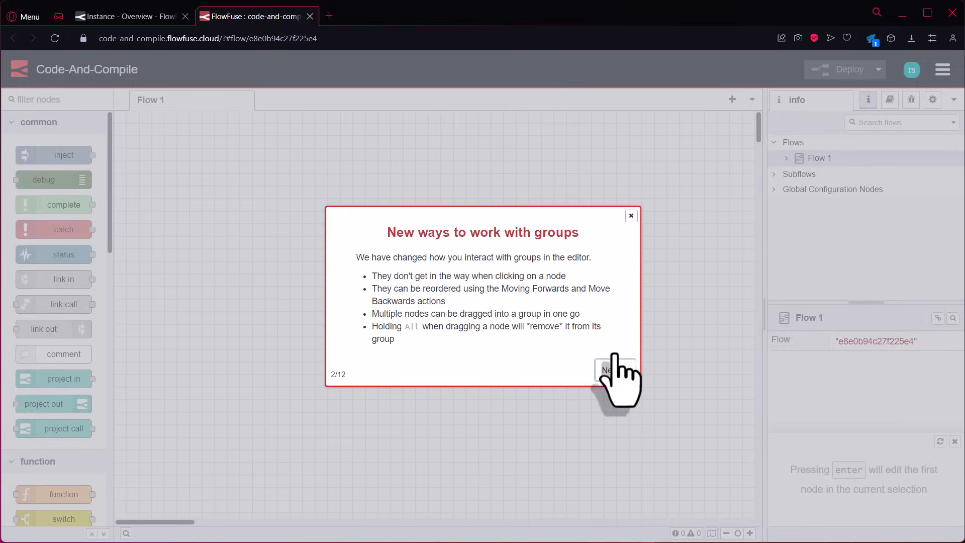
{"action": "left_click", "coordinate": [614, 369]}
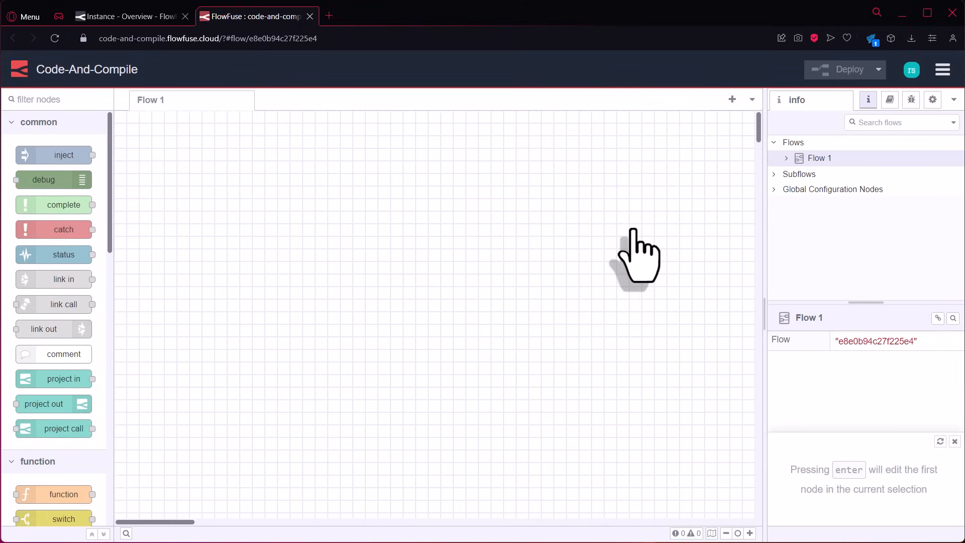
{"action": "scroll", "scroll_direction": "down", "scroll_amount": 3}
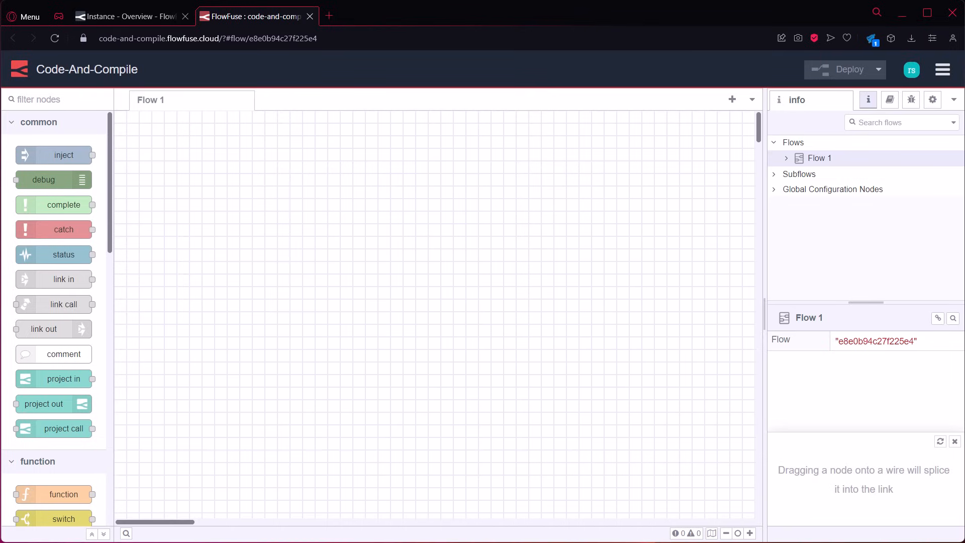
{"action": "left_click", "coordinate": [944, 70]}
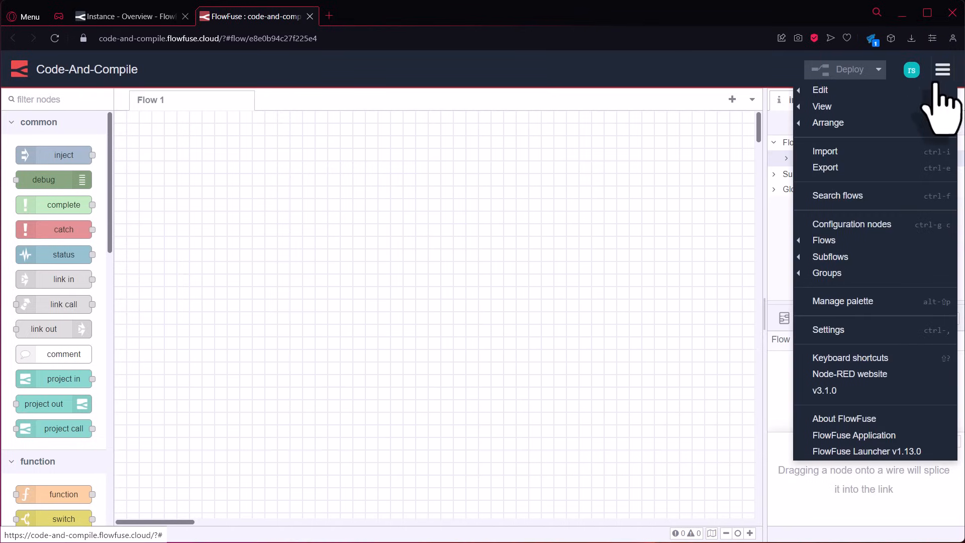
Import the dashboard flow and install the missing dashboard and node-red-node-random packages.
{"action": "left_click", "coordinate": [825, 151]}
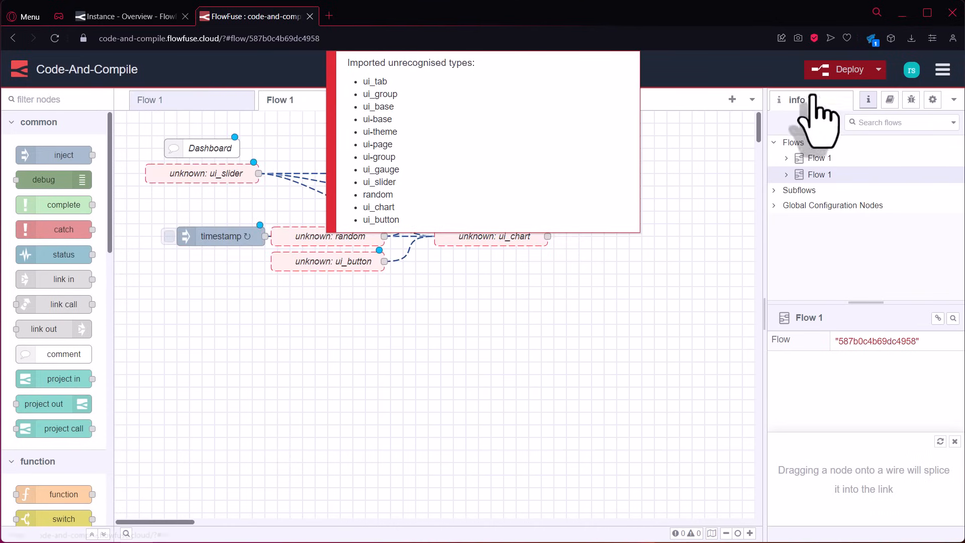
{"action": "left_click", "coordinate": [943, 69]}
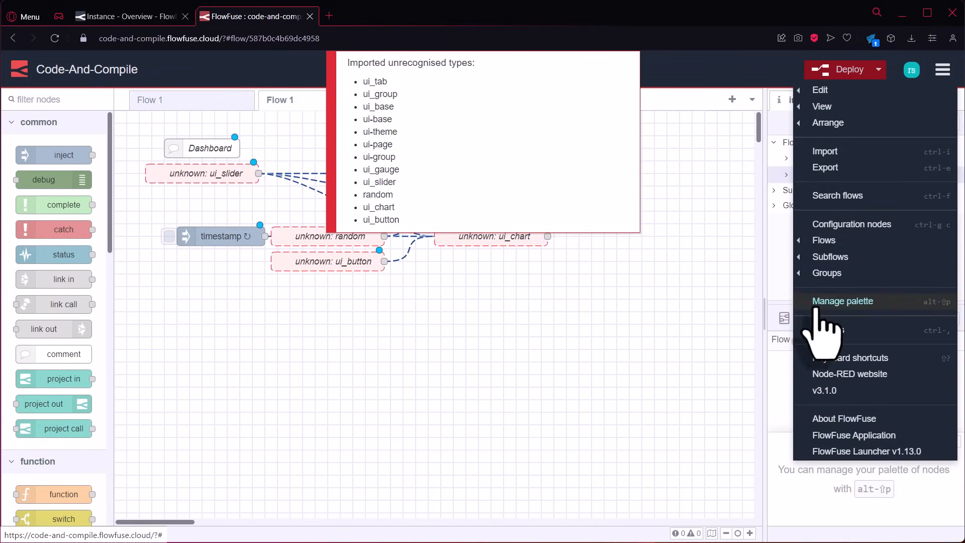
{"action": "left_click", "coordinate": [842, 301]}
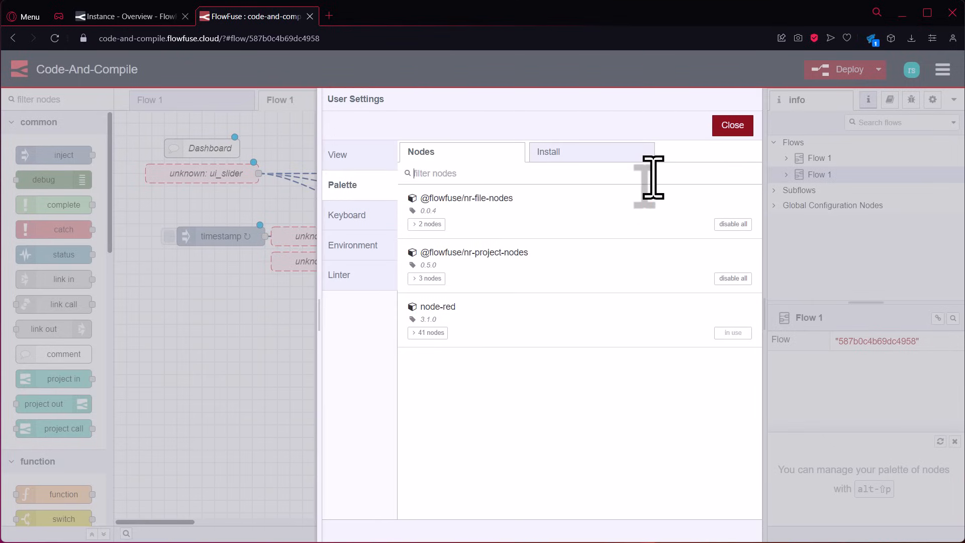
{"action": "type", "text": "dashboard"}
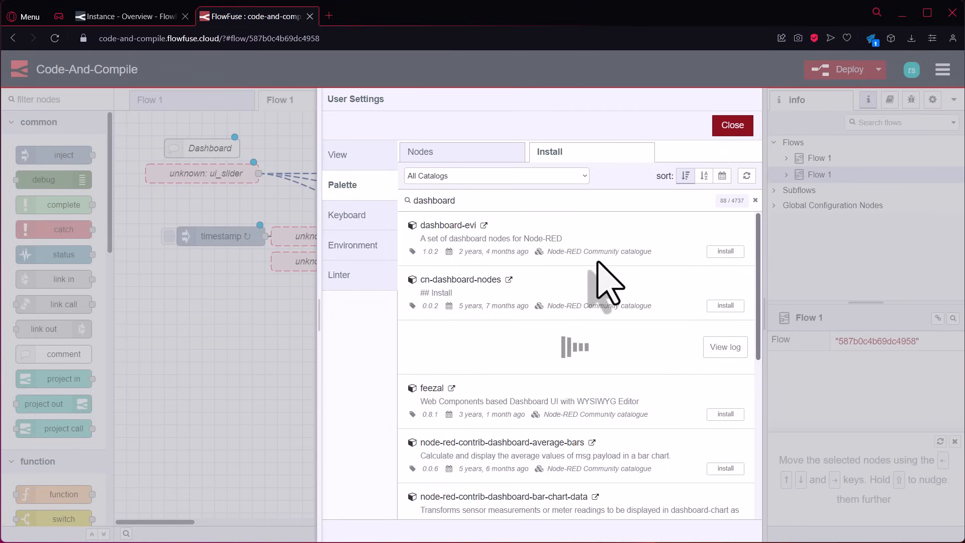
{"action": "left_click", "coordinate": [725, 305]}
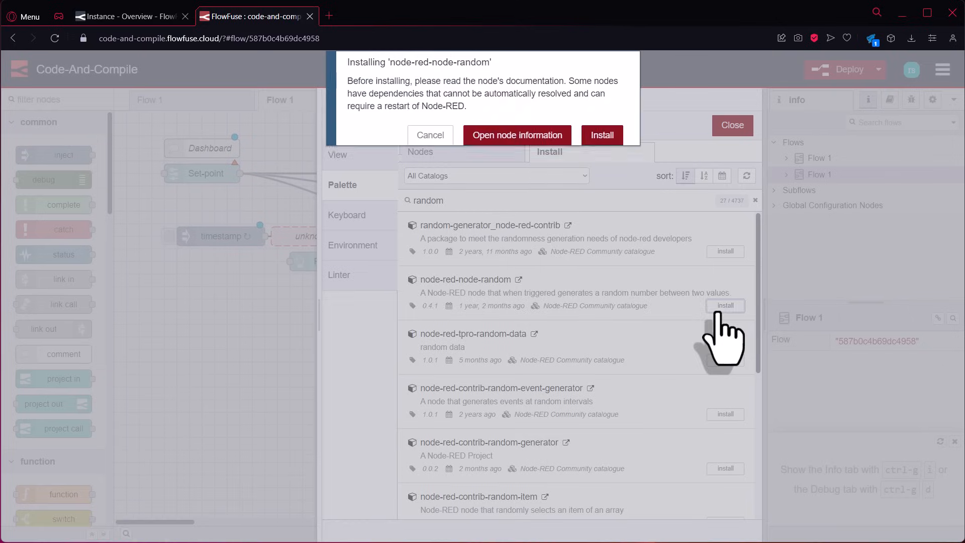
{"action": "left_click", "coordinate": [602, 134]}
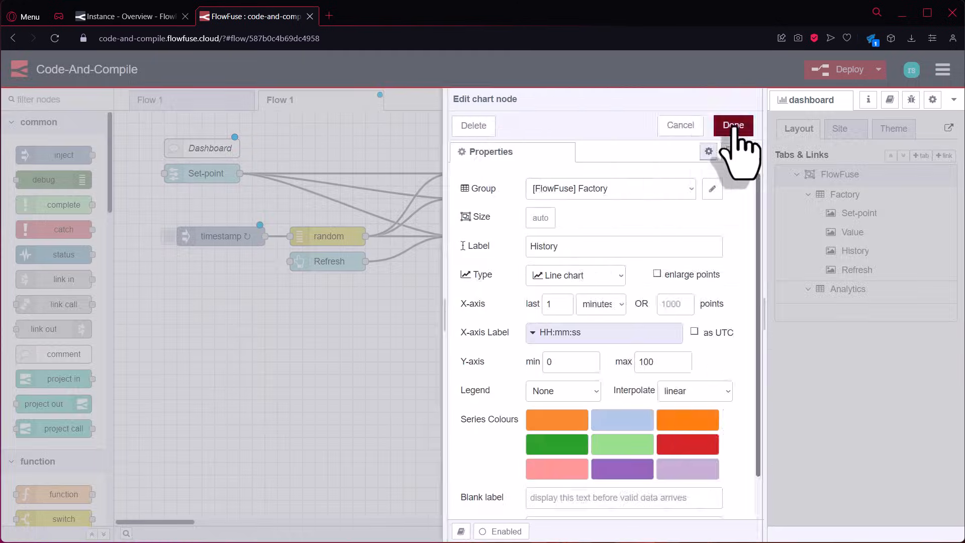
{"action": "left_click", "coordinate": [734, 125]}
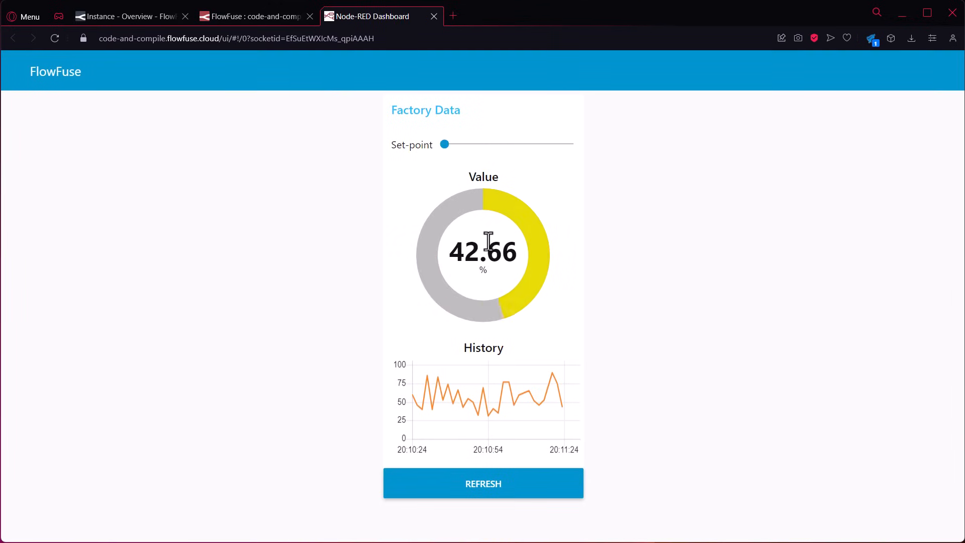
{"action": "mouse_move", "coordinate": [460, 172]}
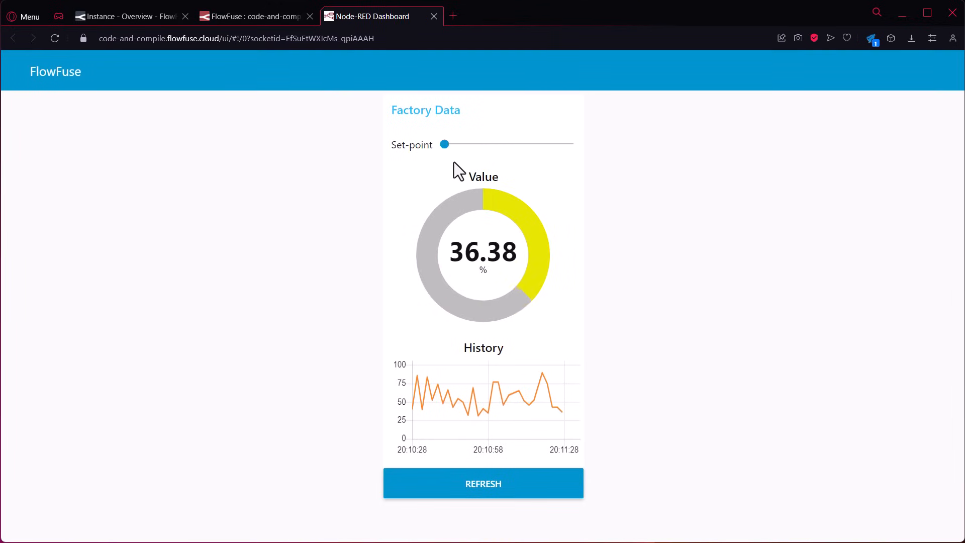
Raise the dashboard Set-point to 56, then return to the FlowFuse Instances list.
{"action": "left_click_drag", "start_coordinate": [445, 145], "coordinate": [454, 145]}
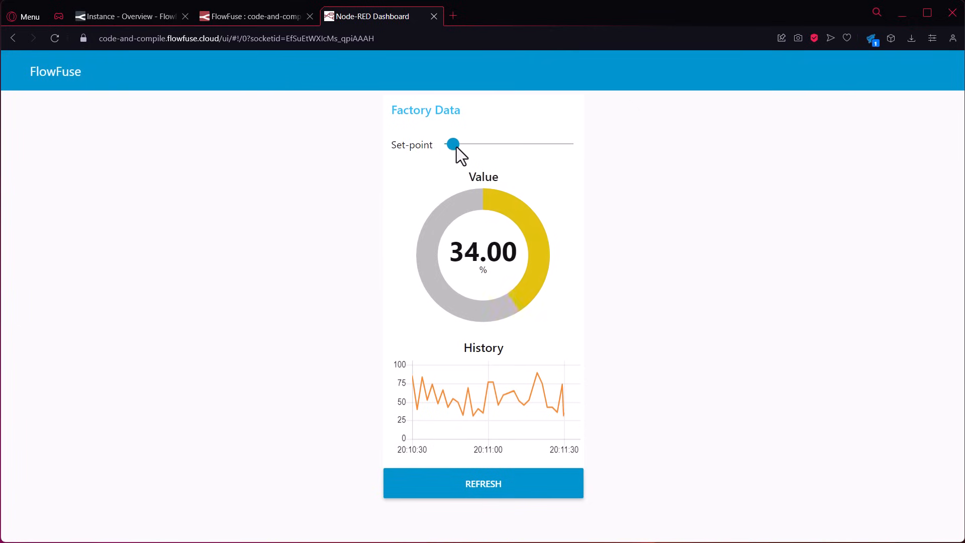
{"action": "left_click_drag", "start_coordinate": [453, 144], "coordinate": [499, 145]}
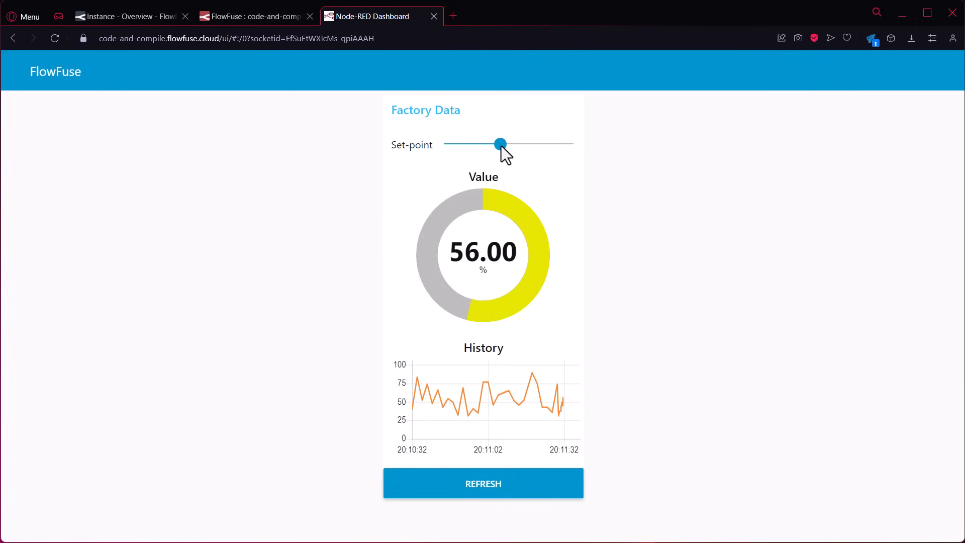
{"action": "left_click", "coordinate": [126, 16]}
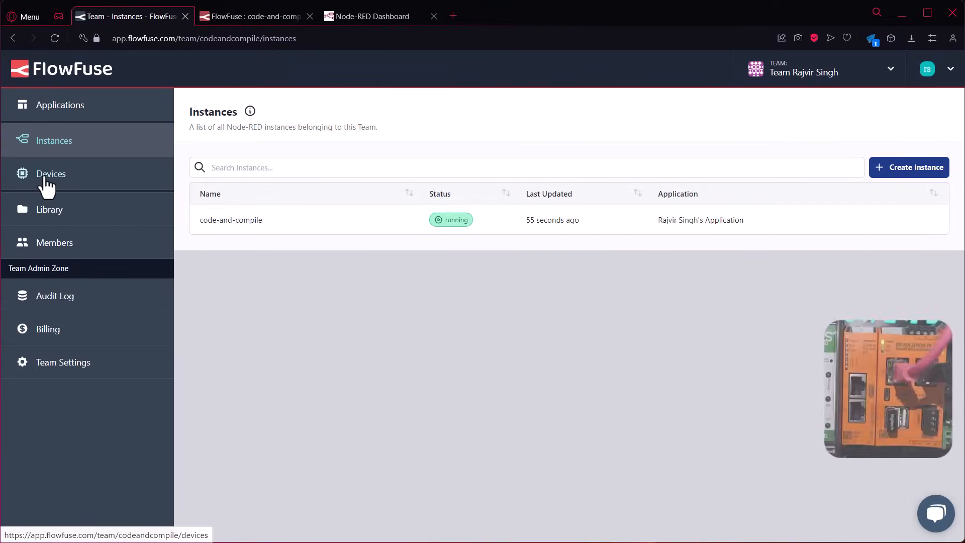
Register RevolutionPi as an Edge device and download its configuration file.
{"action": "left_click", "coordinate": [51, 174]}
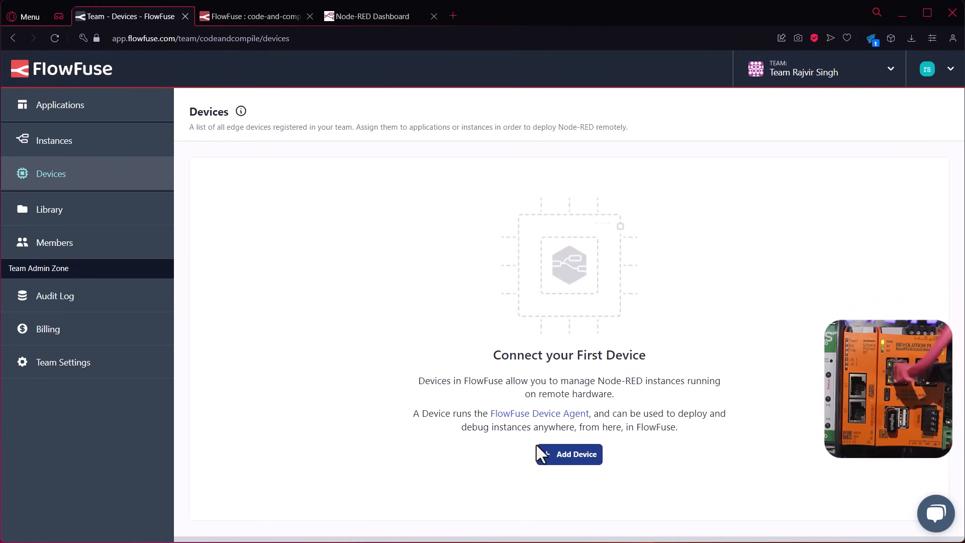
{"action": "left_click", "coordinate": [569, 454]}
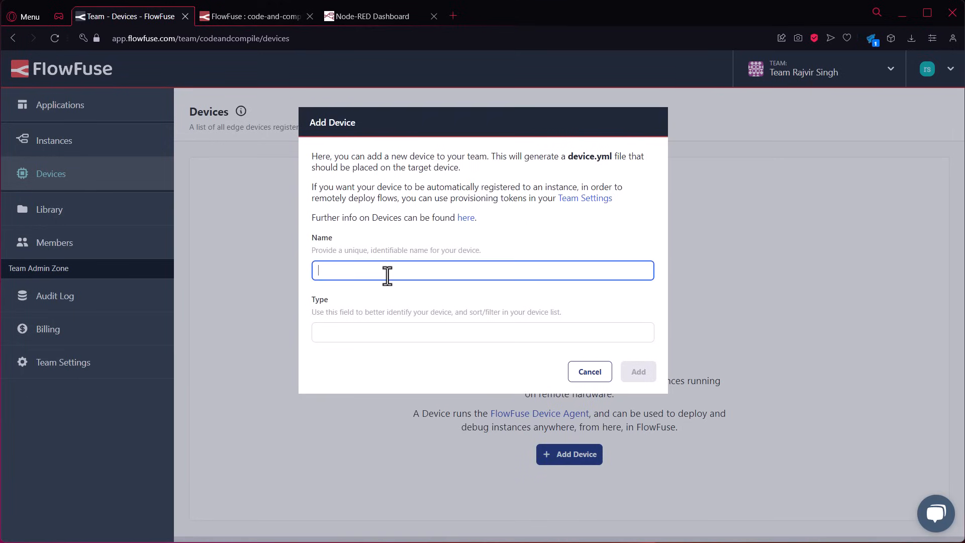
{"action": "type", "text": "Revoluti"}
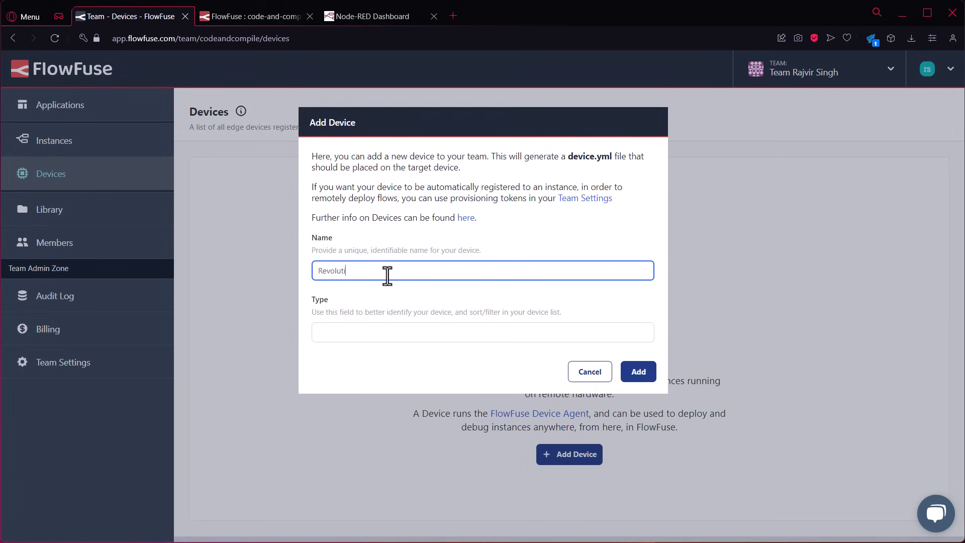
{"action": "type", "text": "onPi"}
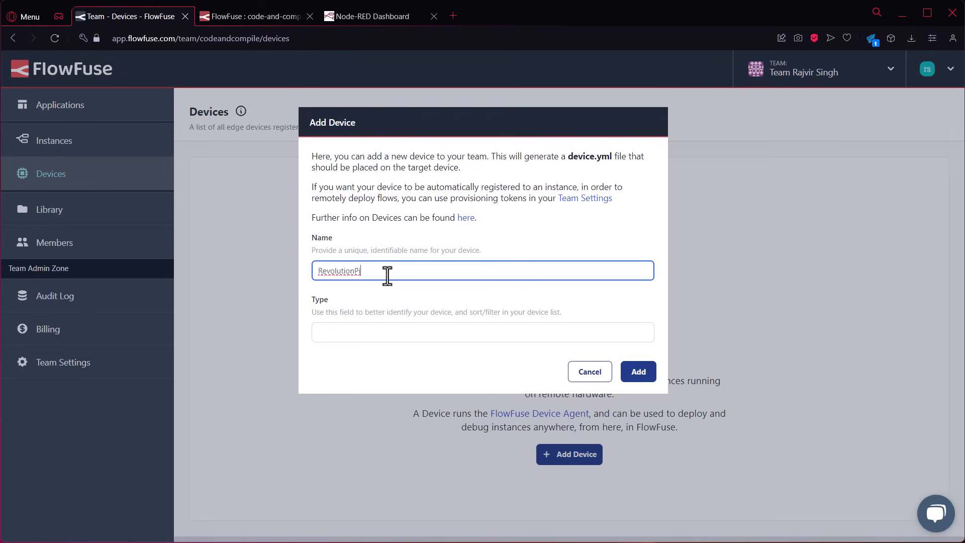
{"action": "type", "text": "Ed"}
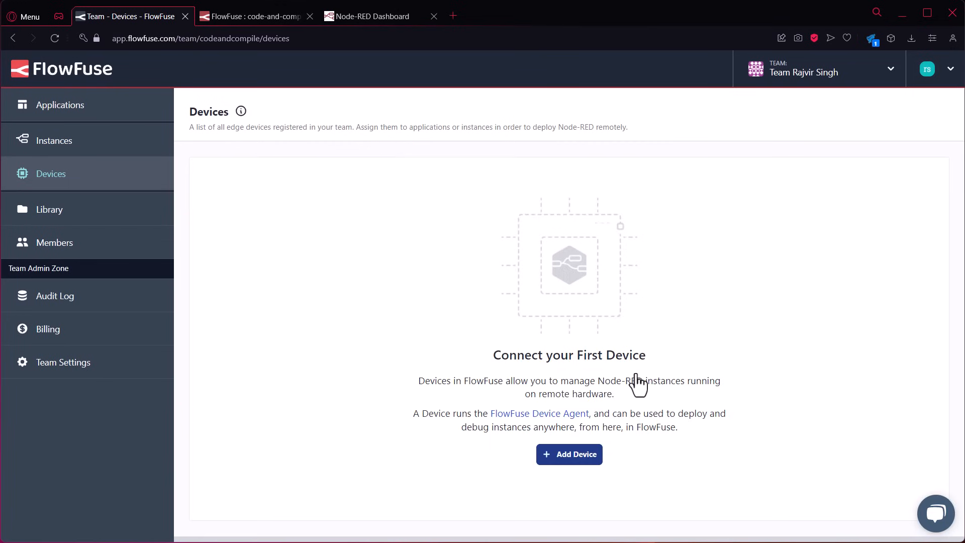
{"action": "left_click", "coordinate": [569, 454]}
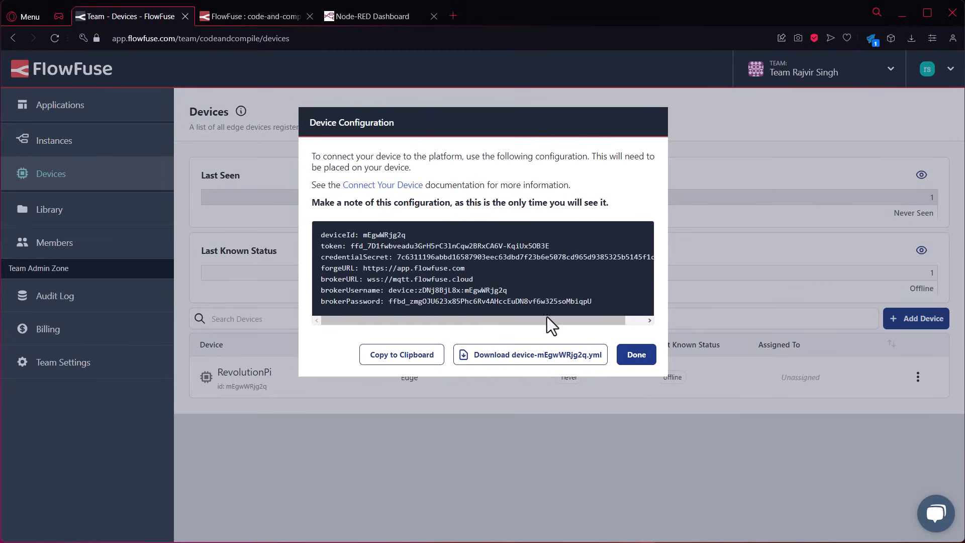
{"action": "mouse_move", "coordinate": [590, 364]}
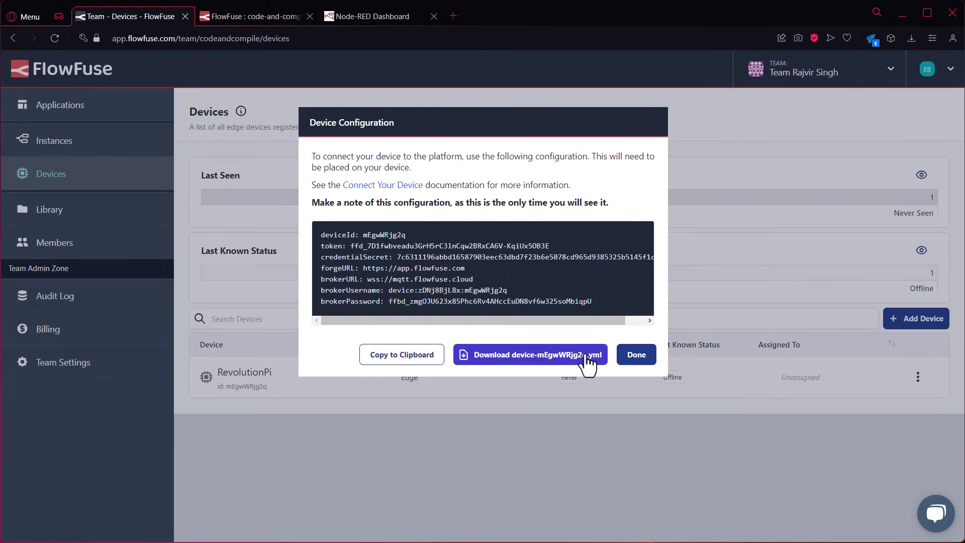
{"action": "left_click", "coordinate": [530, 355]}
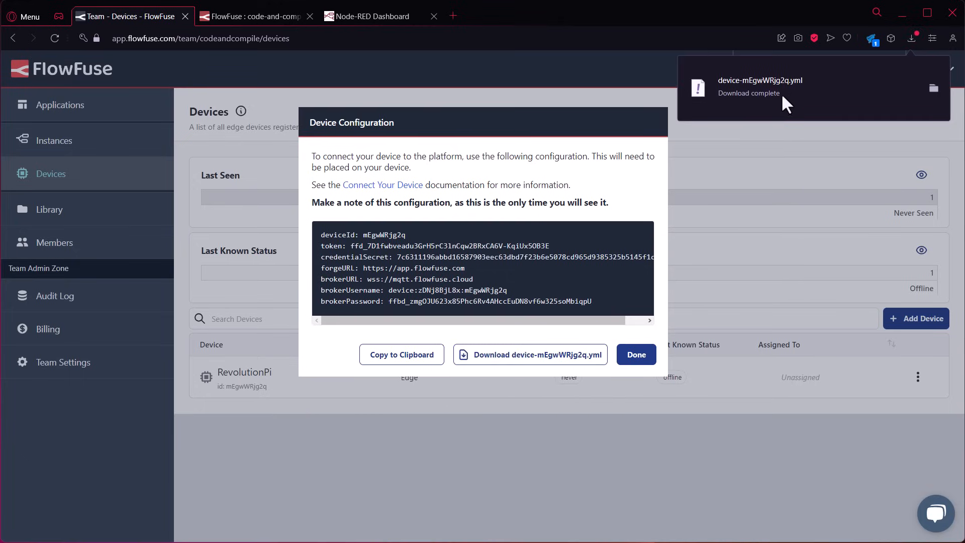
{"action": "mouse_move", "coordinate": [643, 362]}
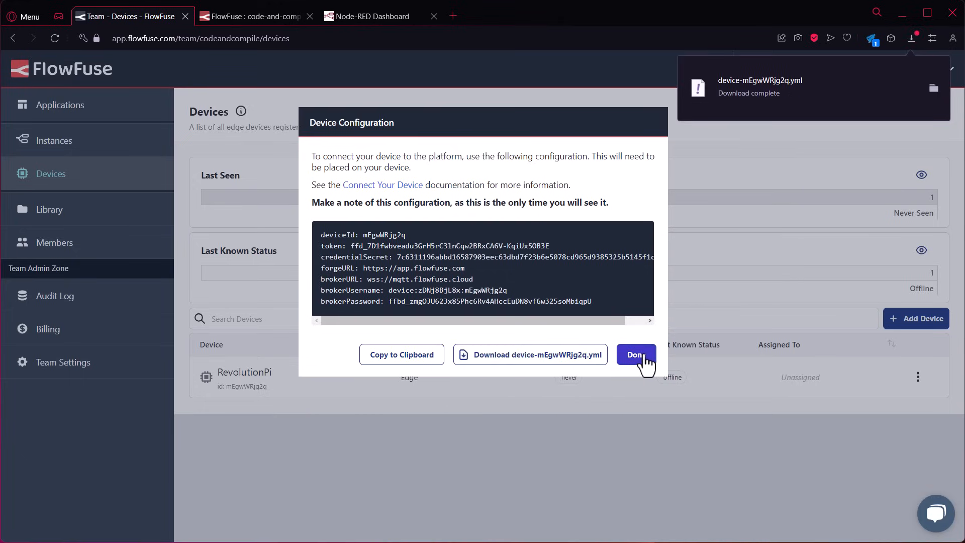
{"action": "left_click", "coordinate": [635, 355]}
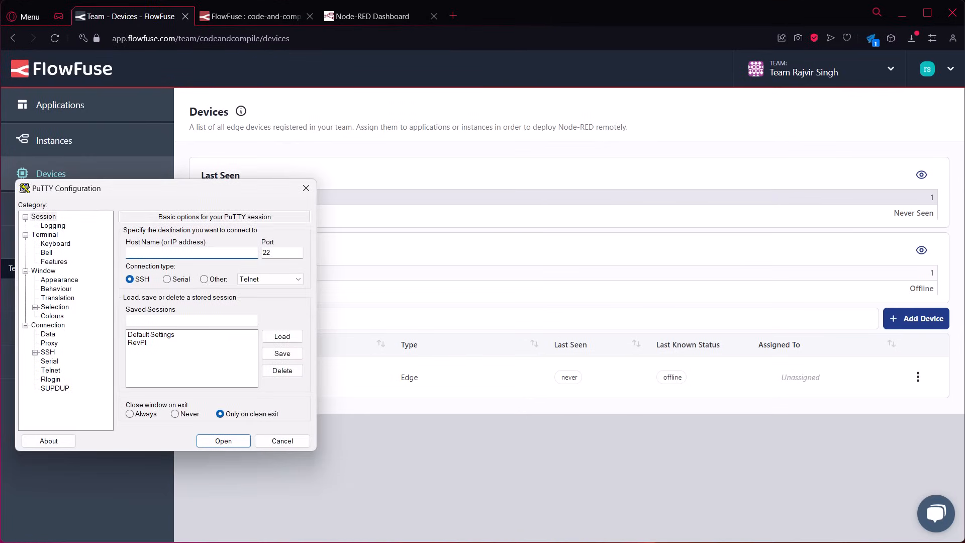
Log into the saved RevPI SSH session as pi and enter the flowforge-device-agent npm install.
{"action": "left_click", "coordinate": [136, 343]}
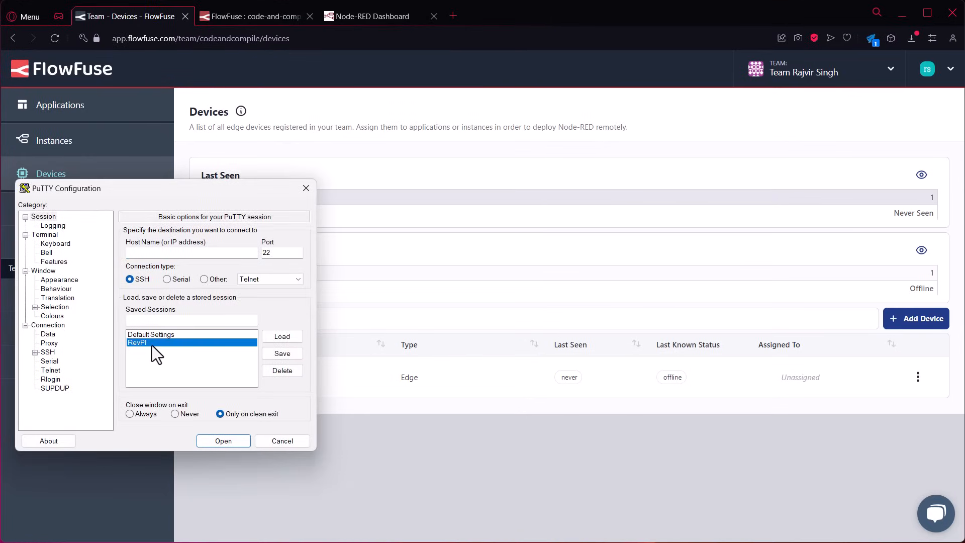
{"action": "left_click", "coordinate": [282, 441]}
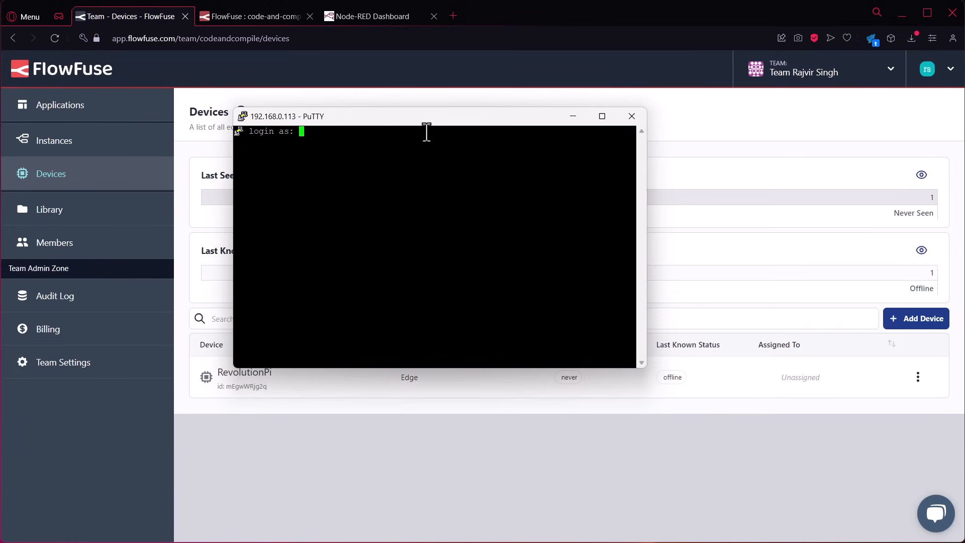
{"action": "type", "text": "pi"}
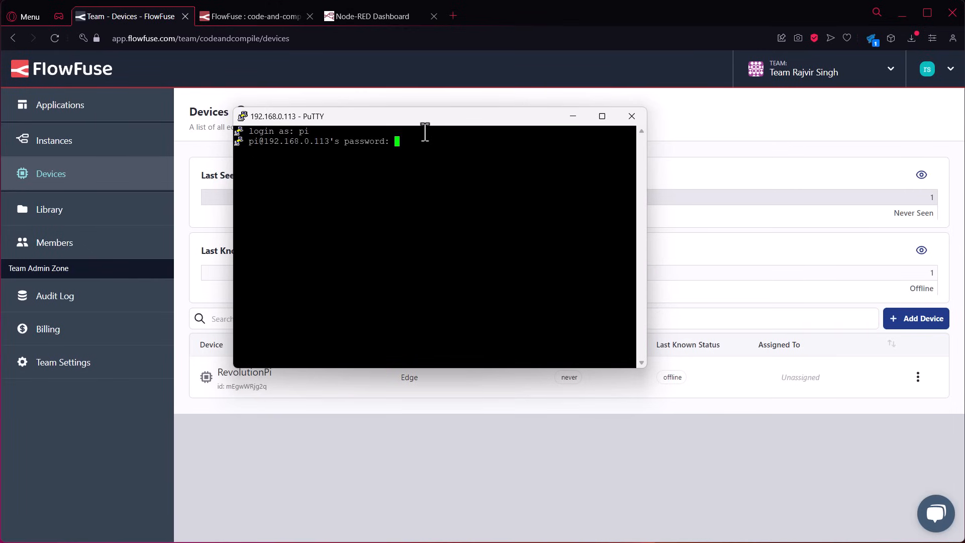
{"action": "key", "text": "Enter"}
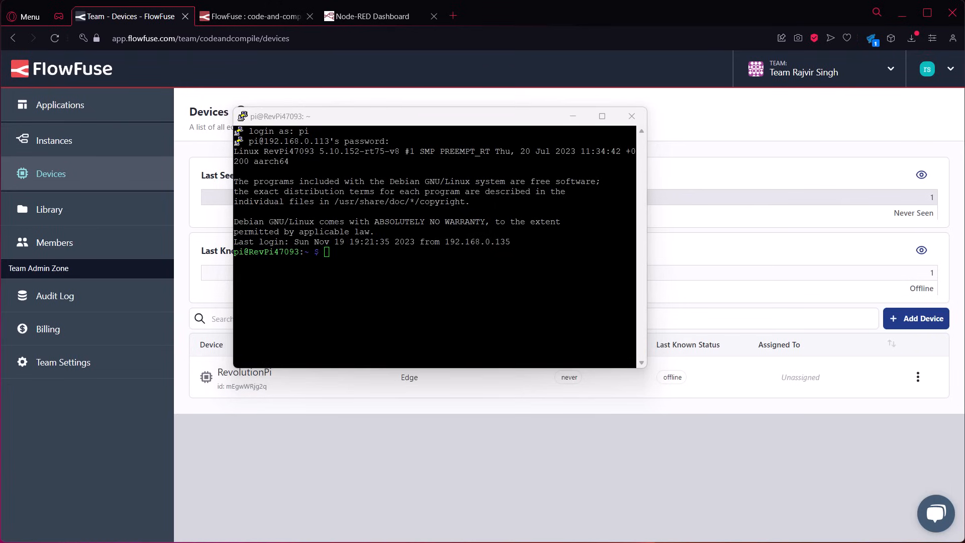
{"action": "mouse_move", "coordinate": [234, 533]}
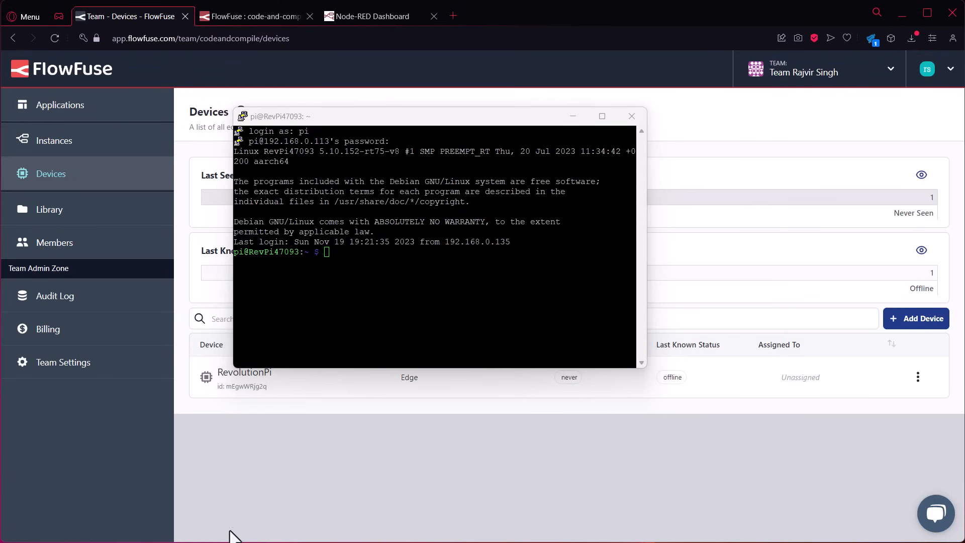
{"action": "type", "text": "sudo npm install -g @flowforge/flowforge-device-agent"}
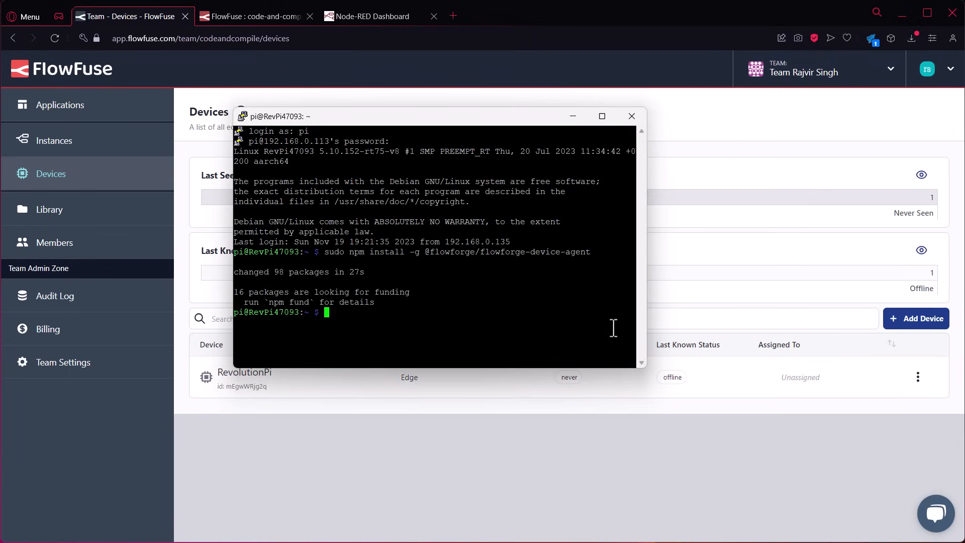
{"action": "mouse_move", "coordinate": [425, 314]}
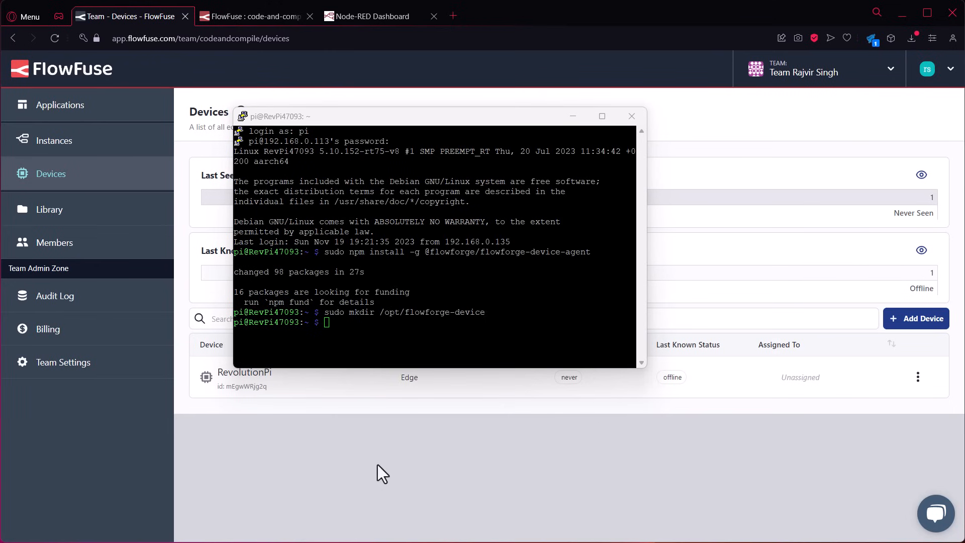
Give pi ownership of /opt/flowforge-device, enter it as root, and start editing device.yml.
{"action": "type", "text": "sudo chown -R $USER /opt/flowforge-device"}
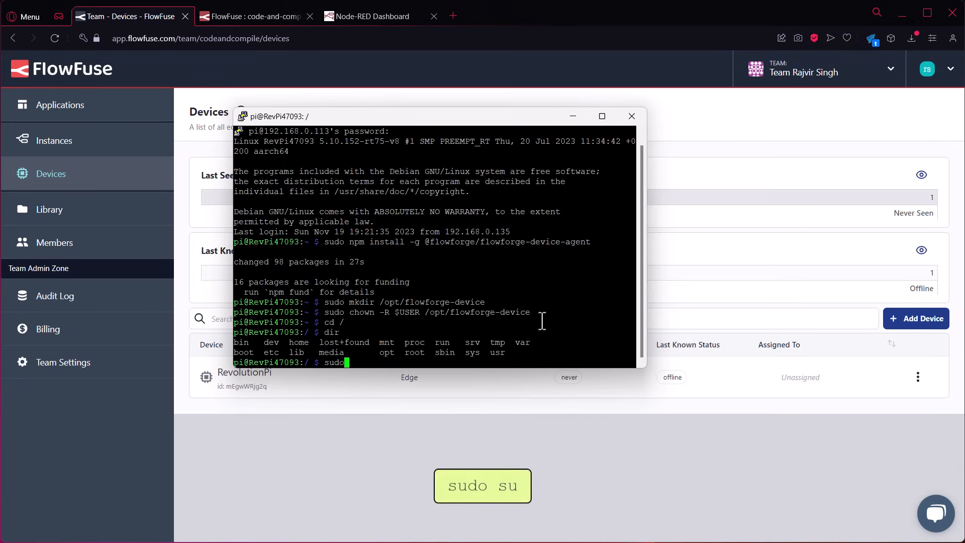
{"action": "key", "text": "Enter"}
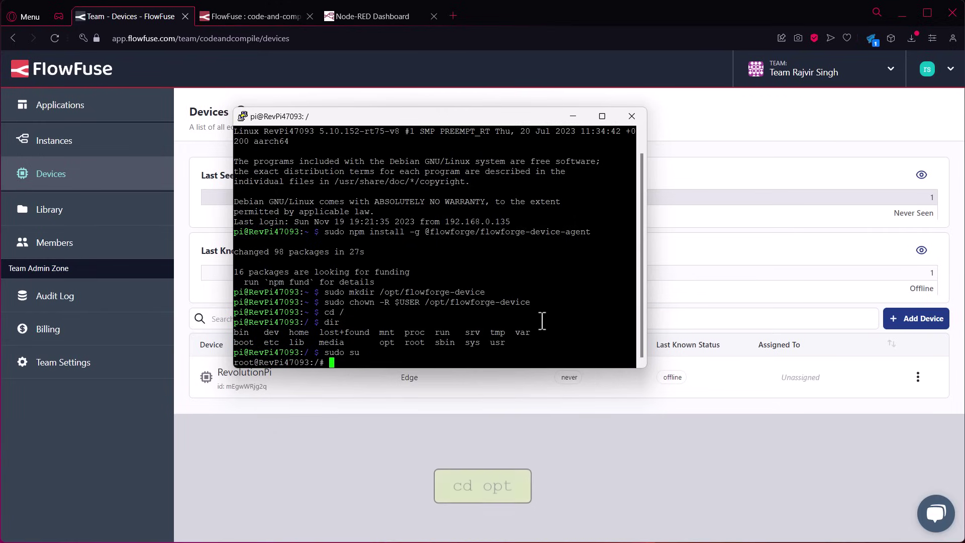
{"action": "type", "text": "cd opt"}
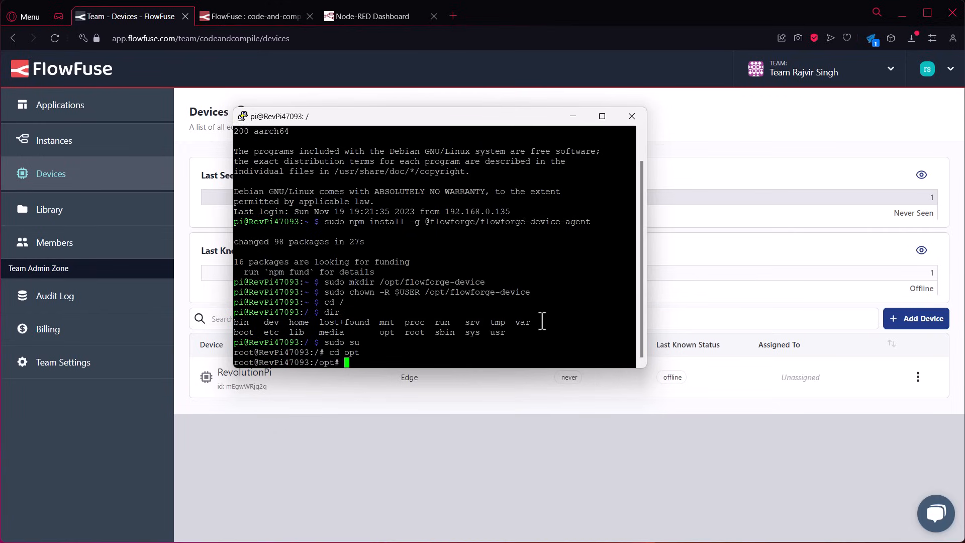
{"action": "type", "text": "cd"}
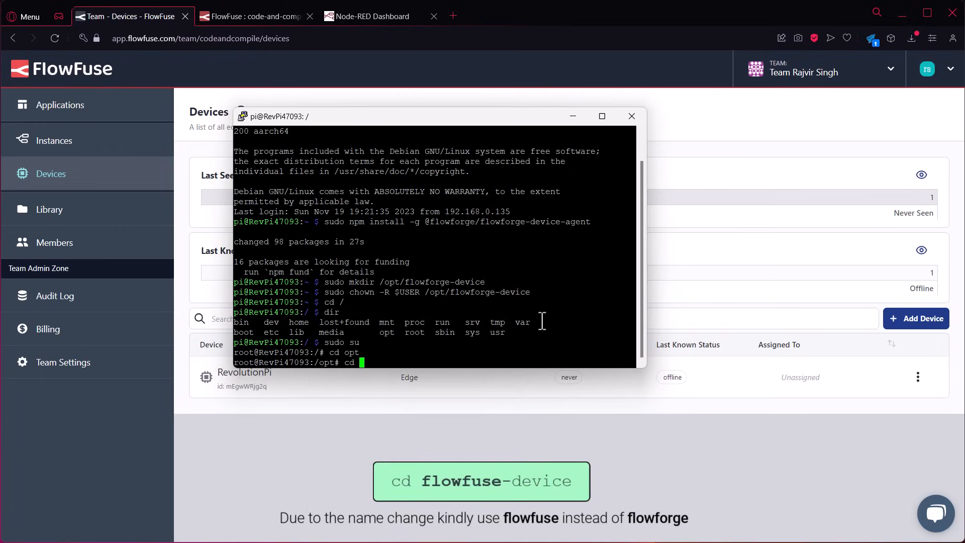
{"action": "type", "text": "flowfo"}
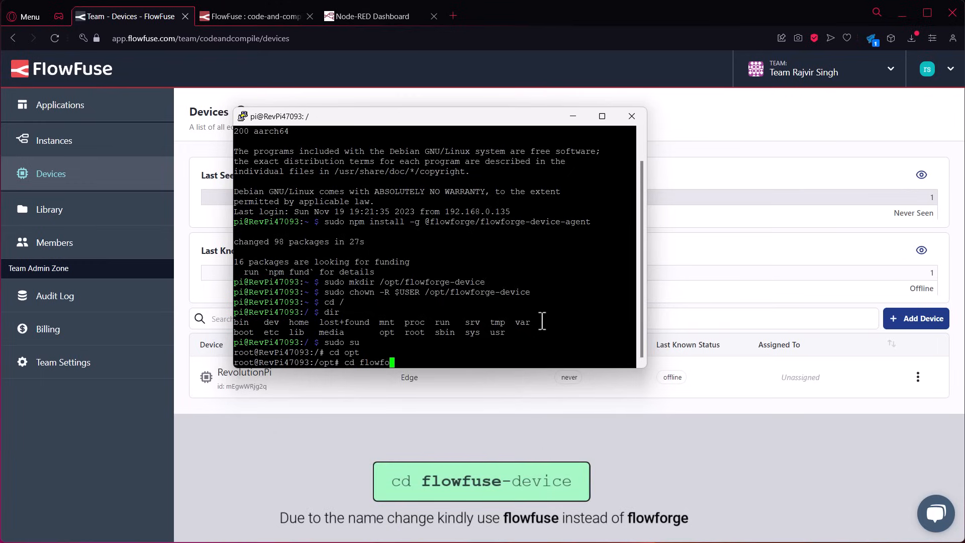
{"action": "type", "text": "rge-de"}
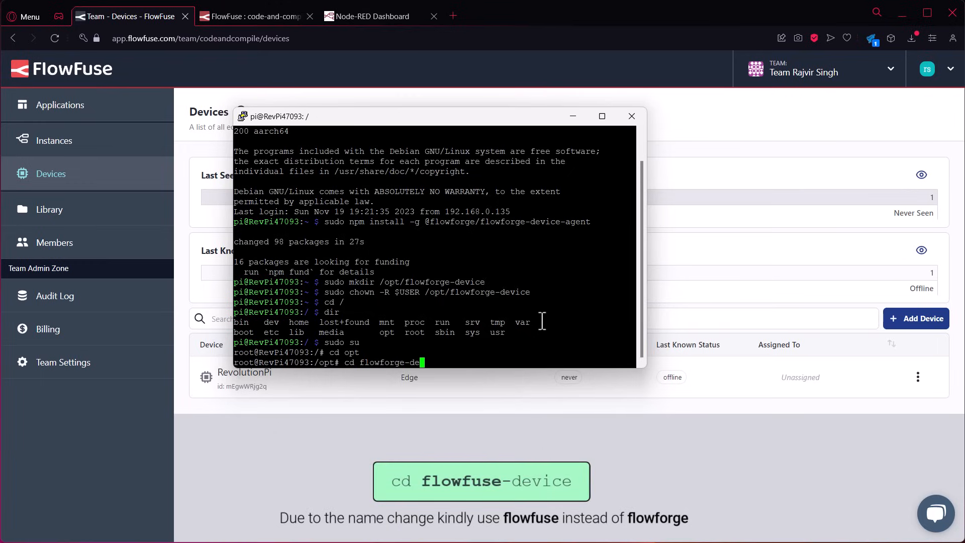
{"action": "key", "text": "Return"}
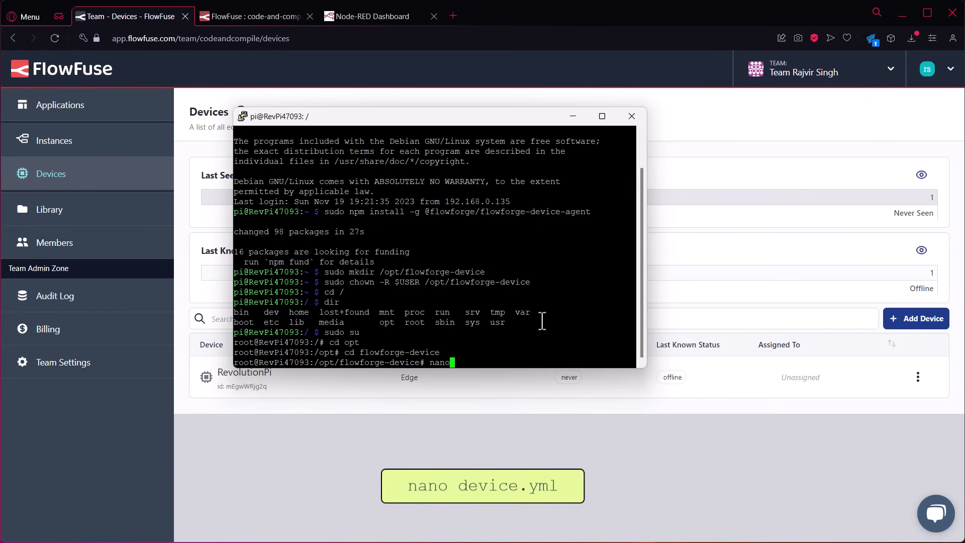
{"action": "type", "text": "device"}
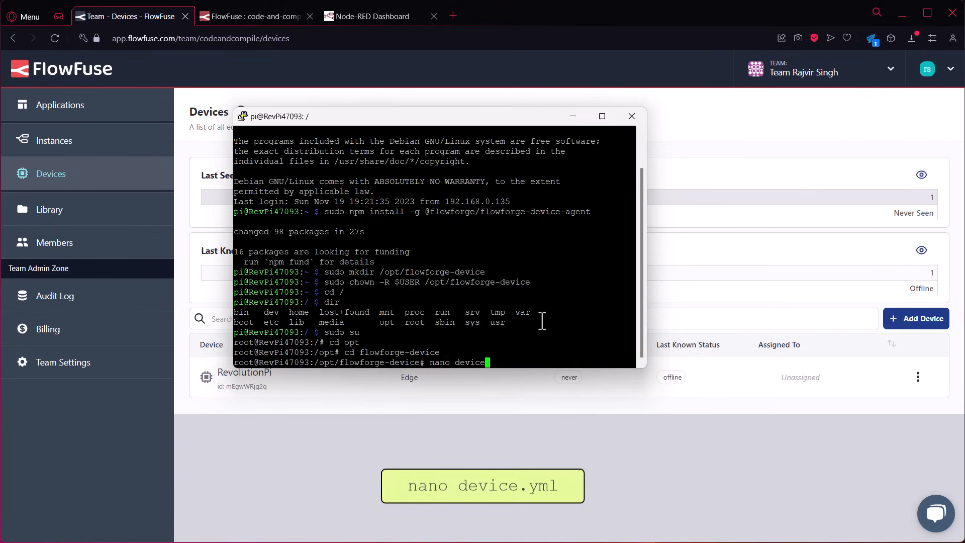
{"action": "type", "text": ".yml"}
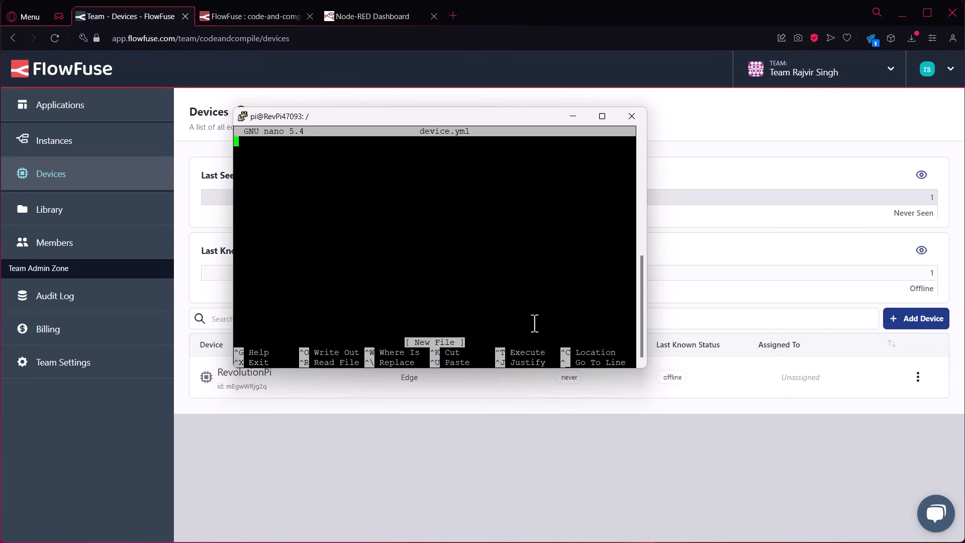
Fill device.yml with the downloaded configuration from Notepad++ and save it in nano.
{"action": "left_click", "coordinate": [912, 38]}
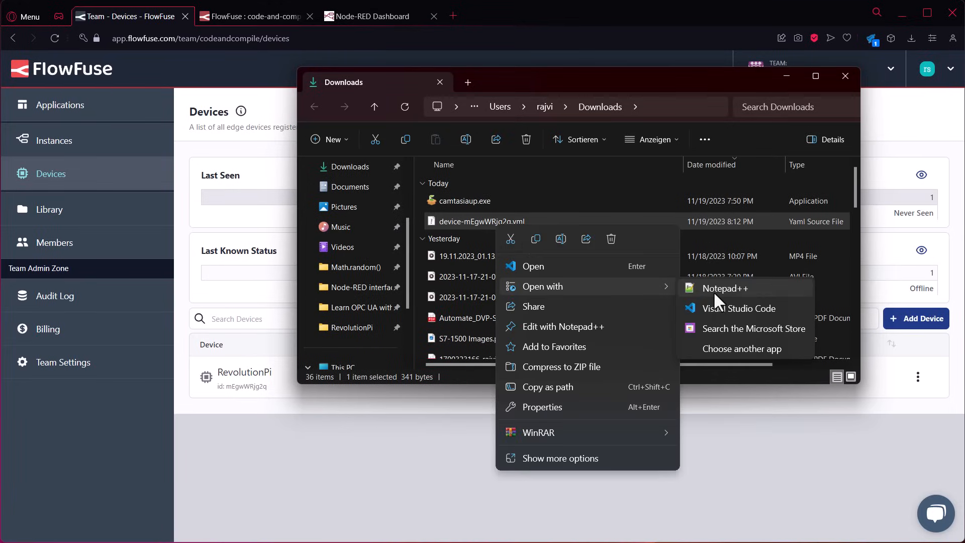
{"action": "left_click", "coordinate": [726, 288]}
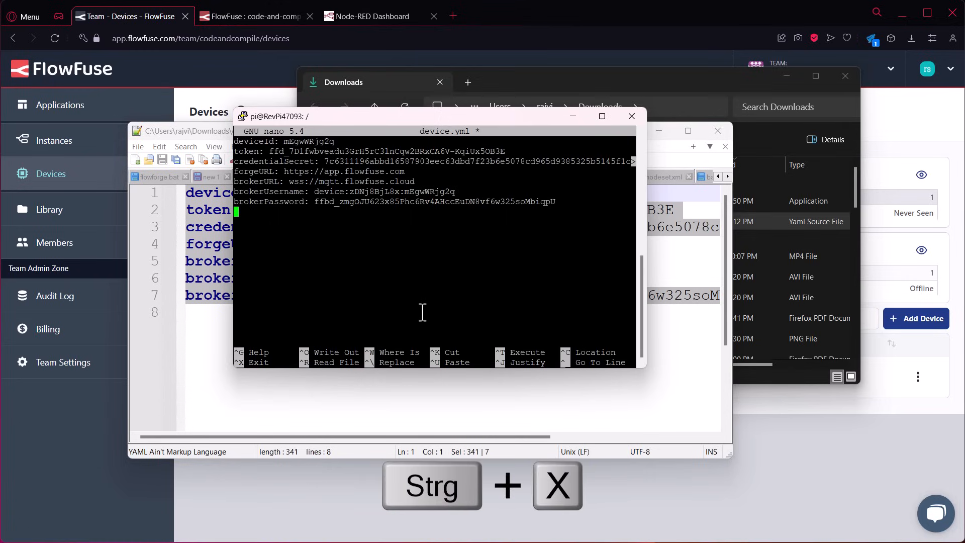
{"action": "key", "text": "Ctrl+x"}
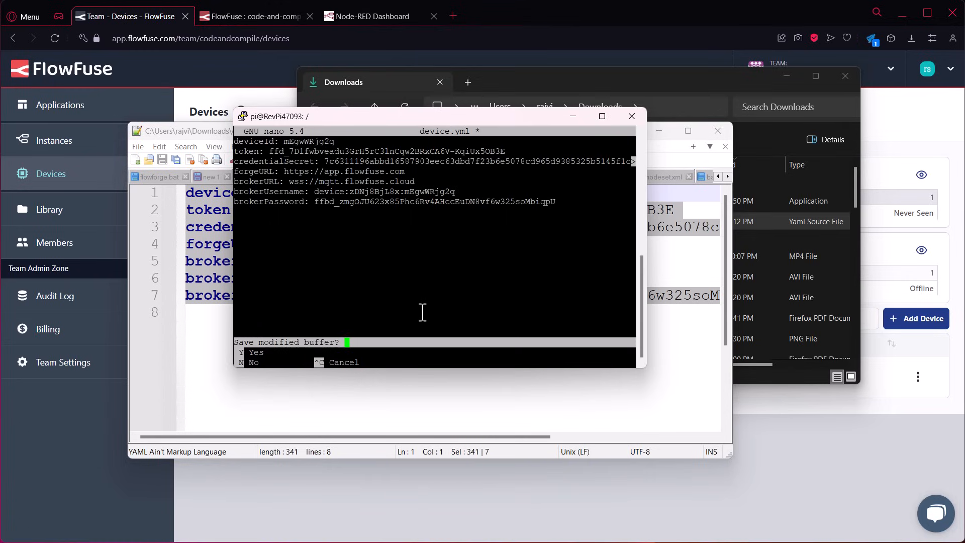
{"action": "key", "text": "Y"}
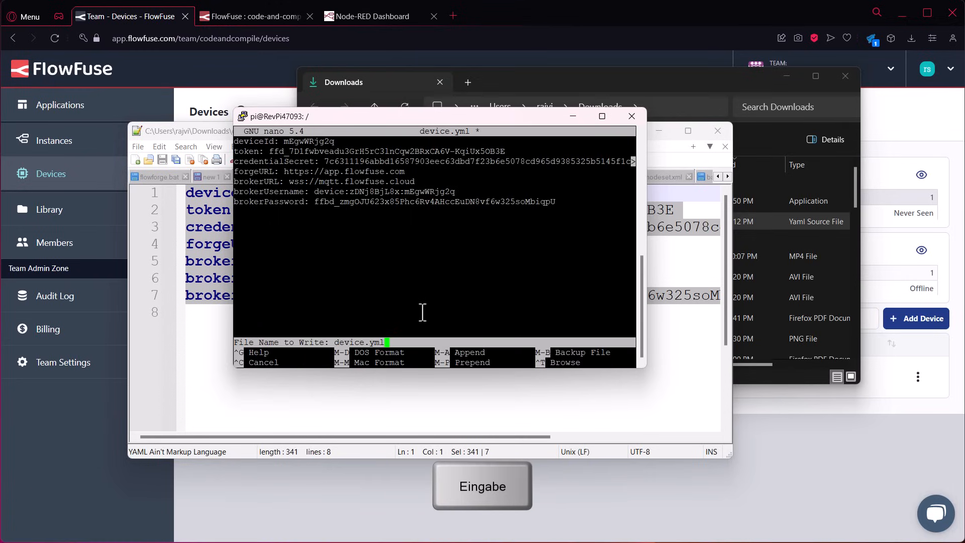
{"action": "key", "text": "Enter"}
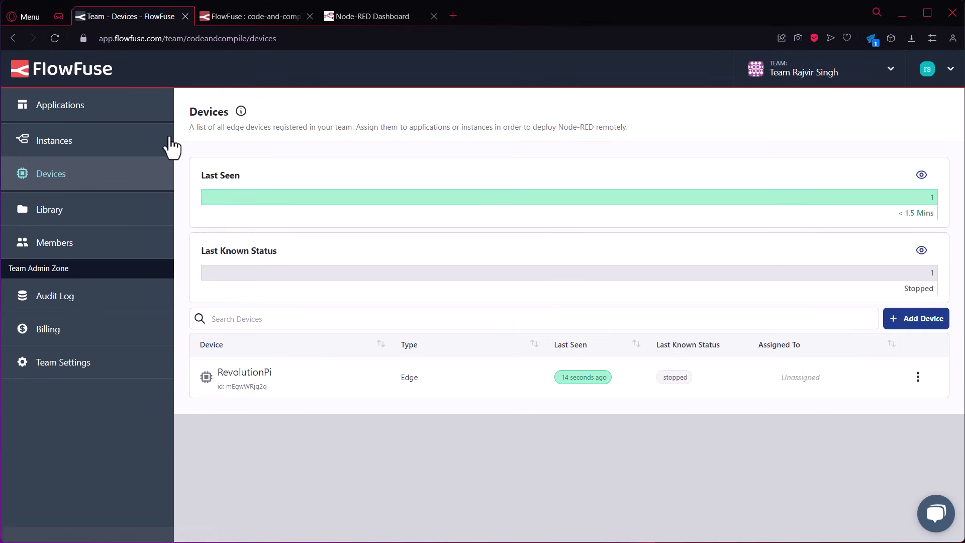
{"action": "mouse_move", "coordinate": [583, 377]}
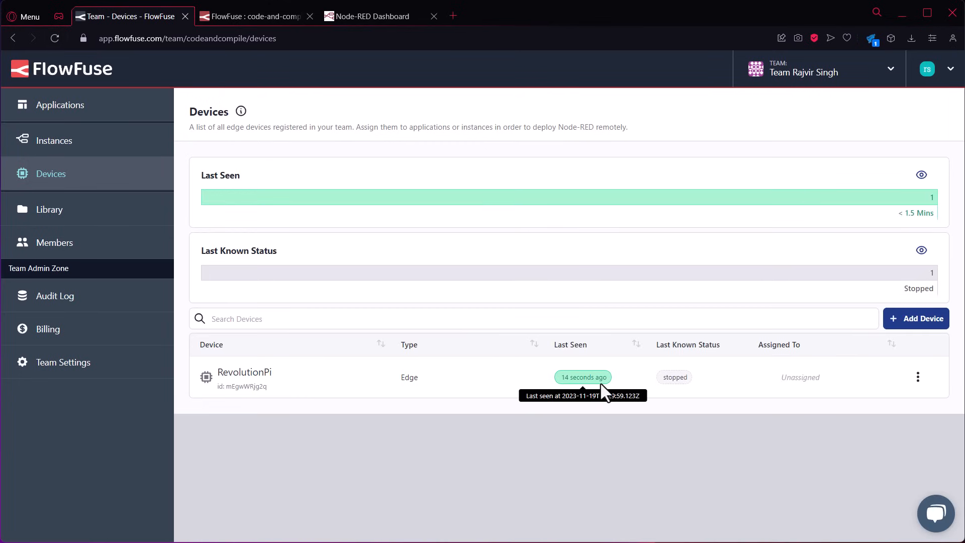
{"action": "mouse_move", "coordinate": [789, 398]}
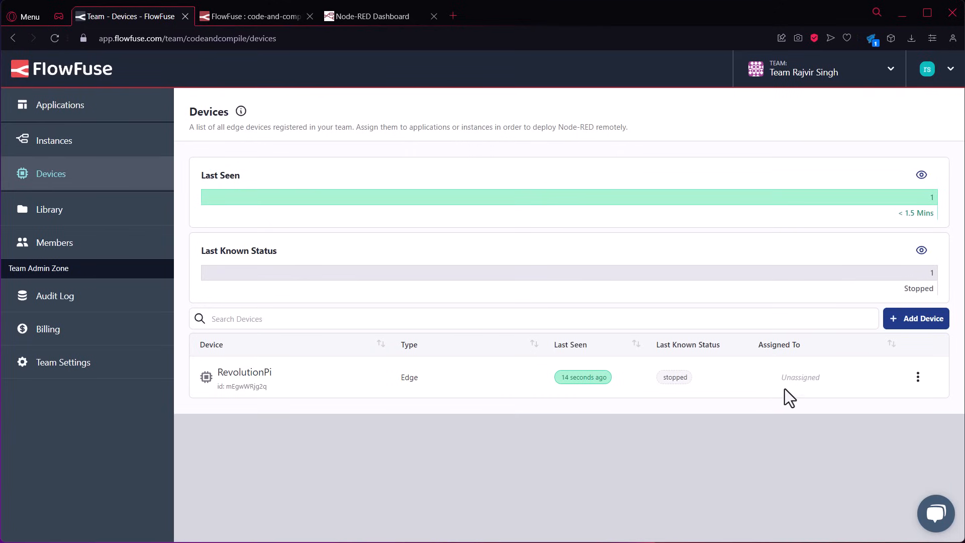
{"action": "mouse_move", "coordinate": [566, 391]}
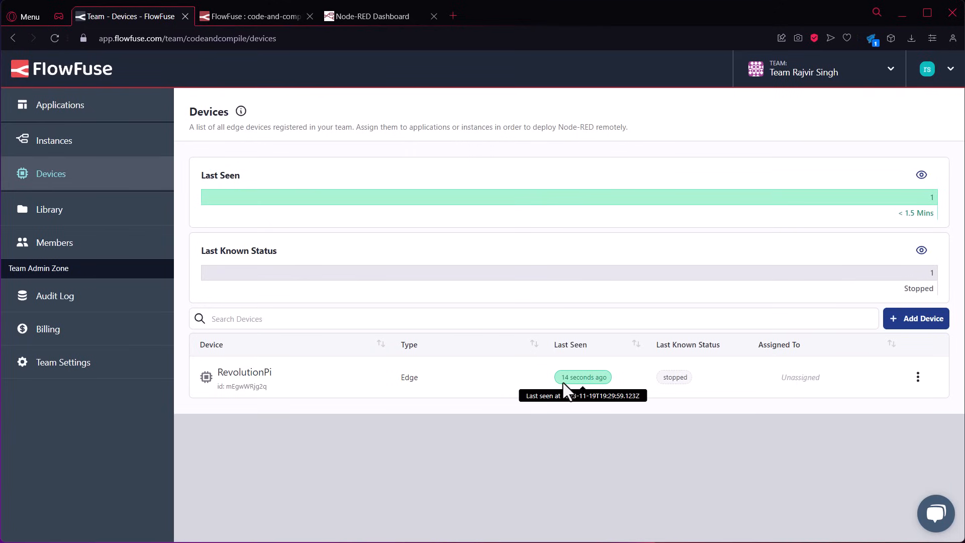
Return to the team Instances list, where code-and-compile is running.
{"action": "left_click", "coordinate": [54, 140]}
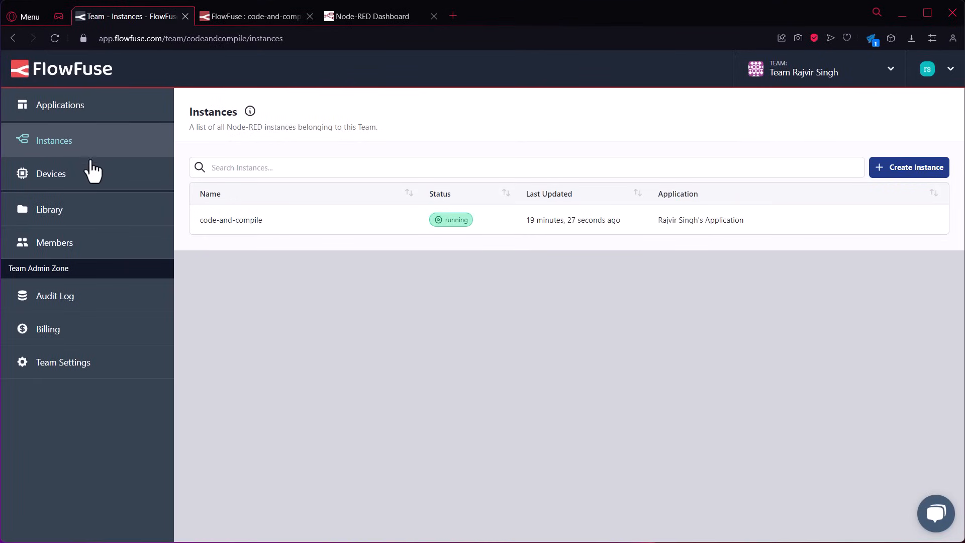
Create a code-and-compile snapshot named 'Dashboard version 1' and set it as the target.
{"action": "left_click", "coordinate": [231, 220]}
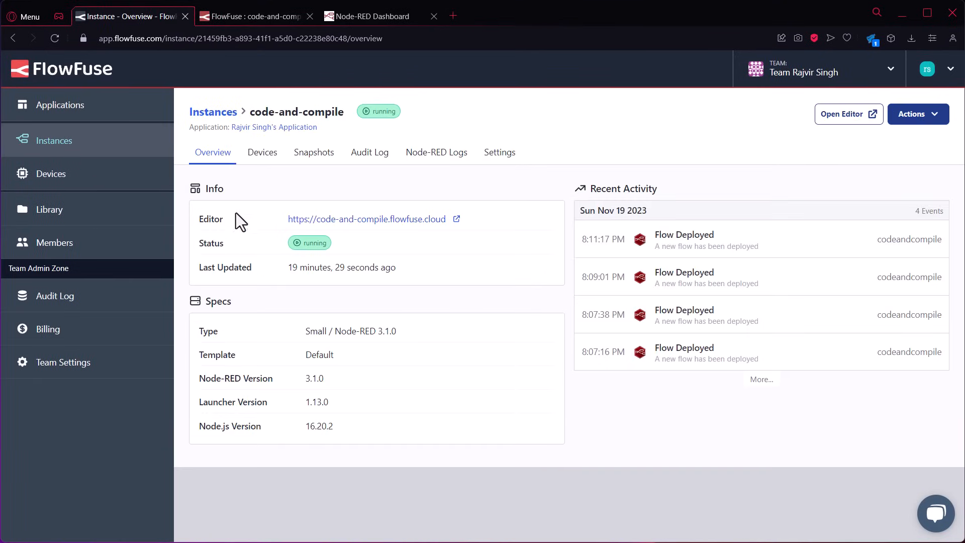
{"action": "left_click", "coordinate": [314, 152]}
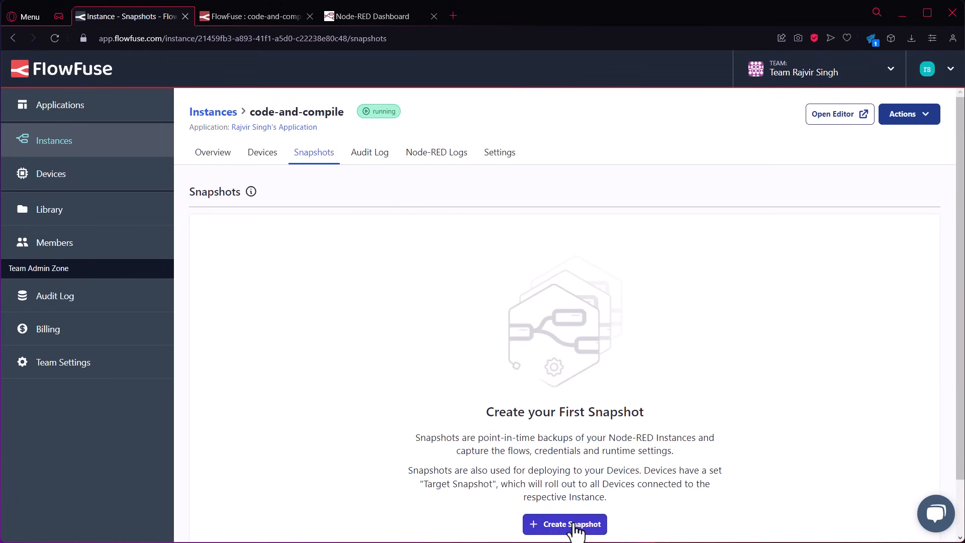
{"action": "left_click", "coordinate": [565, 524]}
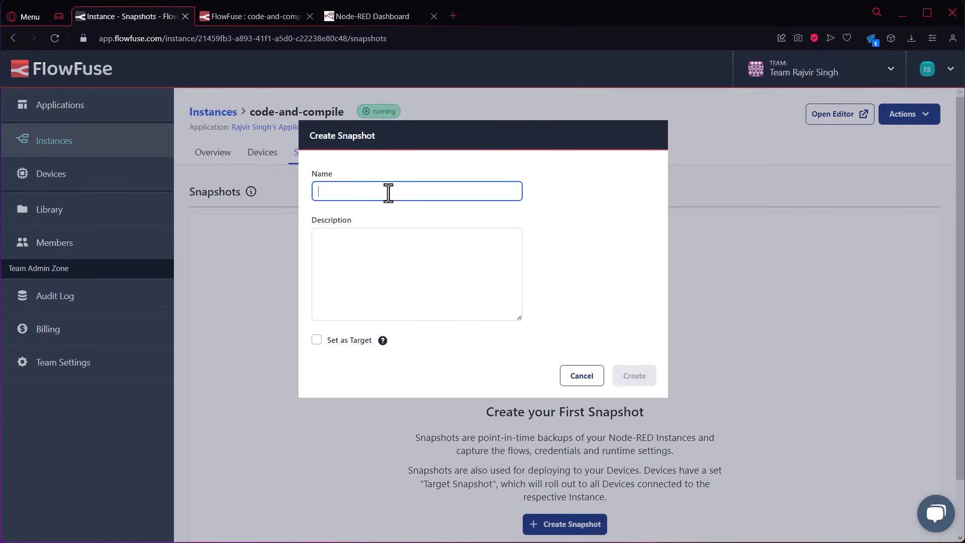
{"action": "type", "text": "Dashboard version 1"}
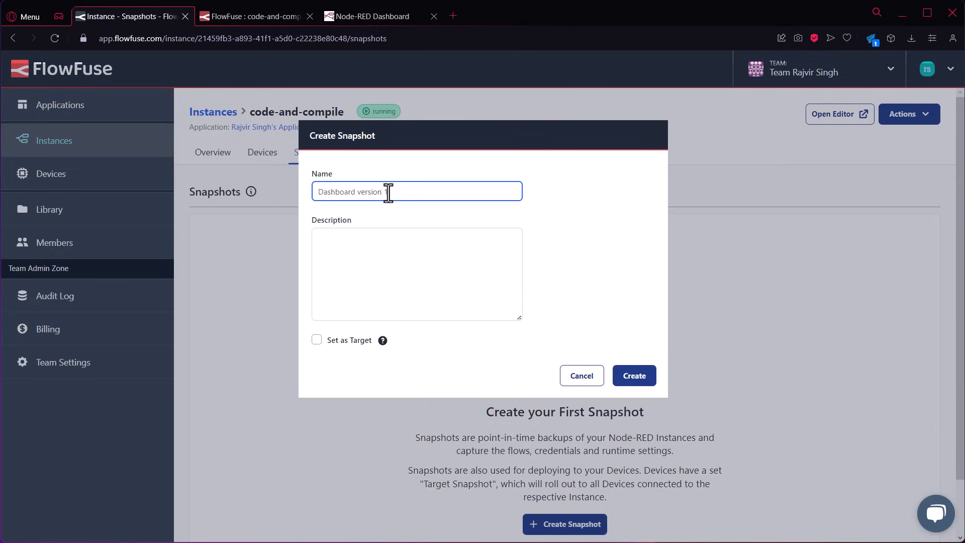
{"action": "left_click", "coordinate": [317, 340]}
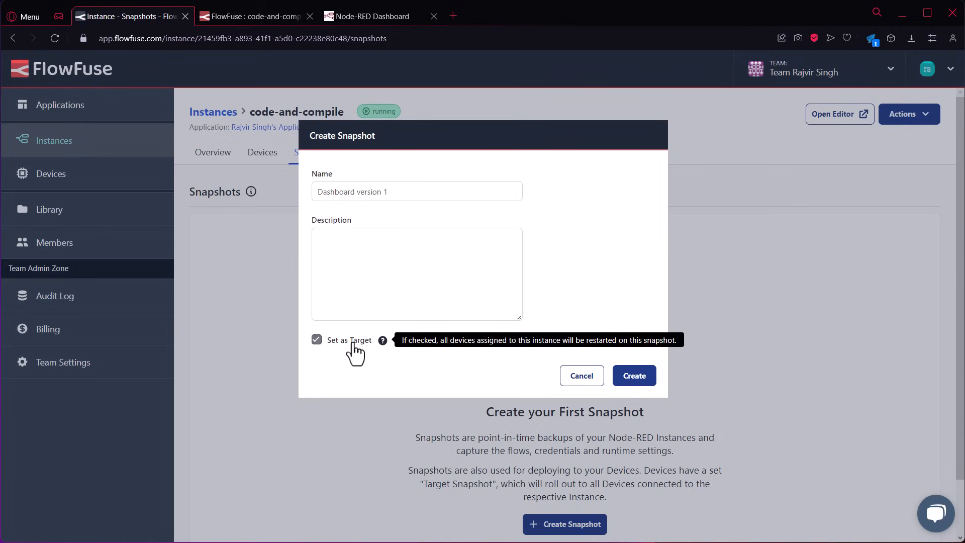
{"action": "left_click", "coordinate": [635, 375]}
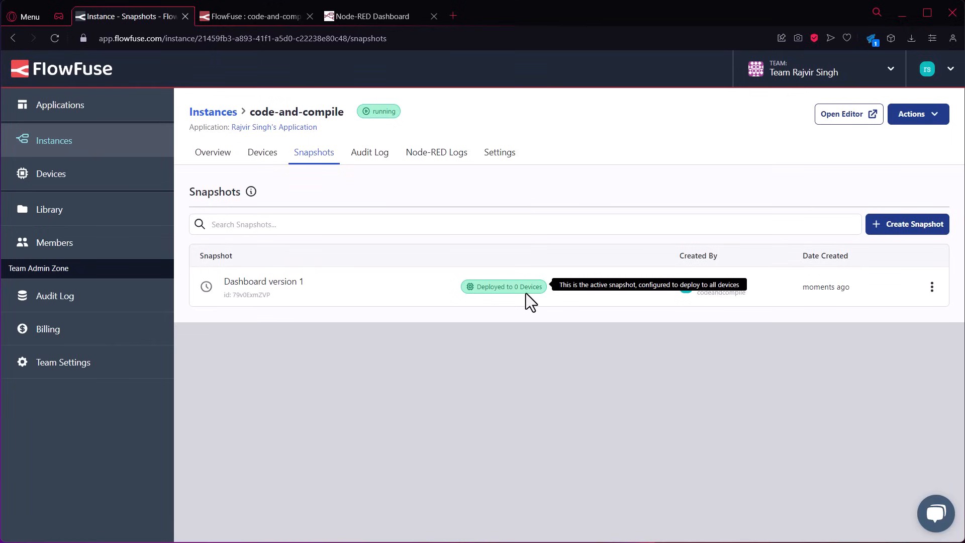
{"action": "mouse_move", "coordinate": [211, 217]}
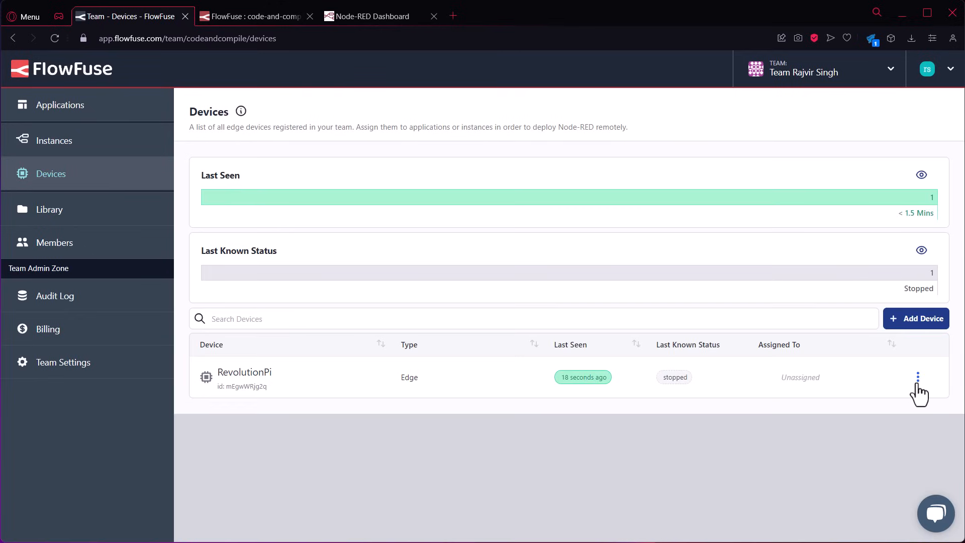
Add the RevolutionPi device to code-and-compile and view that instance's registered devices.
{"action": "left_click", "coordinate": [918, 377]}
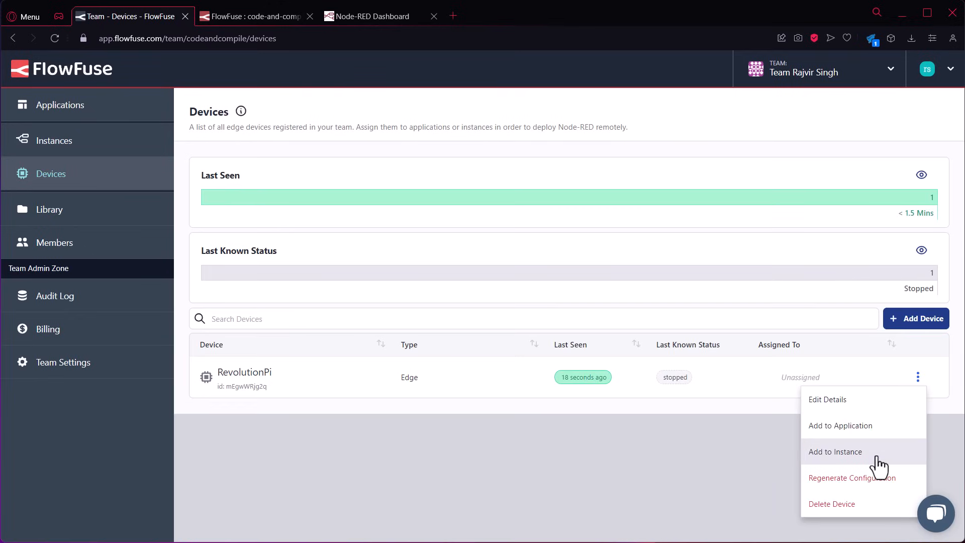
{"action": "left_click", "coordinate": [835, 452]}
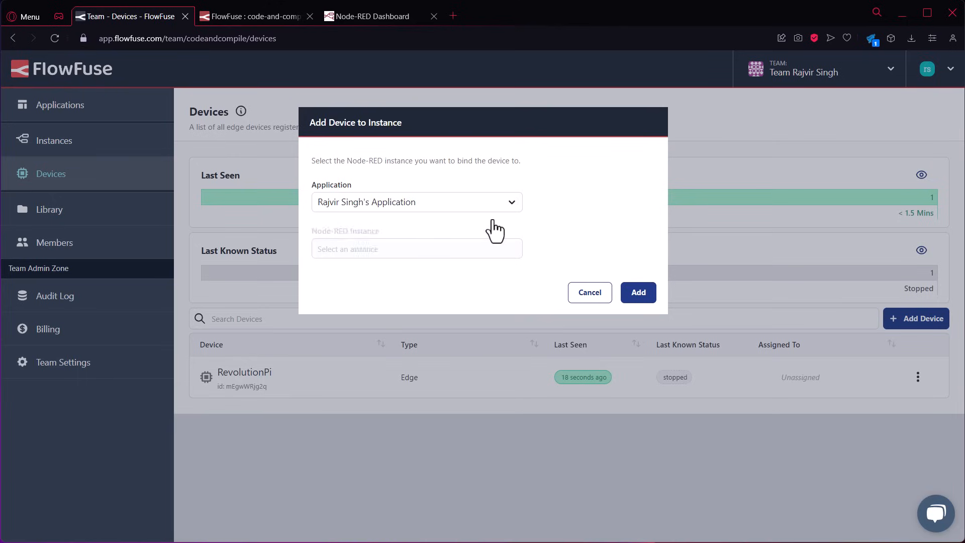
{"action": "left_click", "coordinate": [638, 293]}
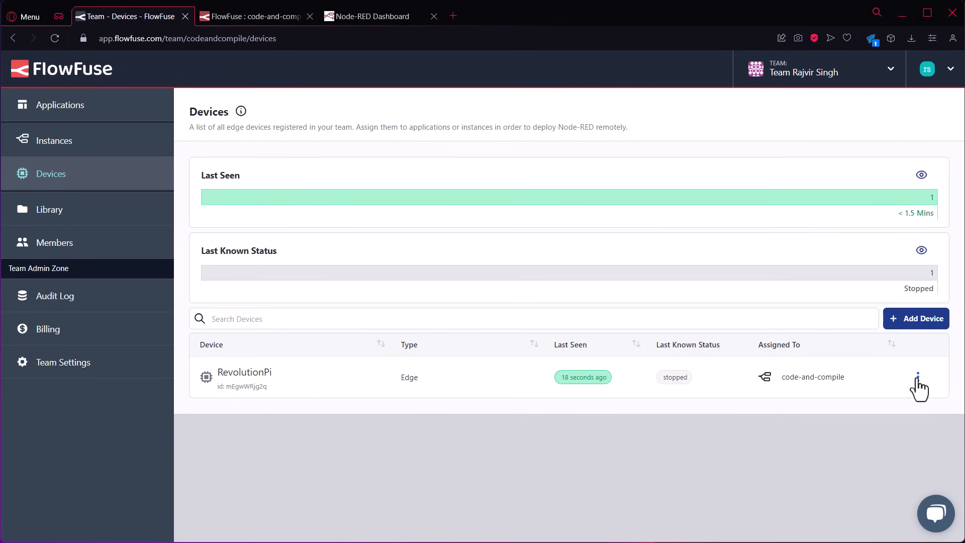
{"action": "left_click", "coordinate": [54, 140]}
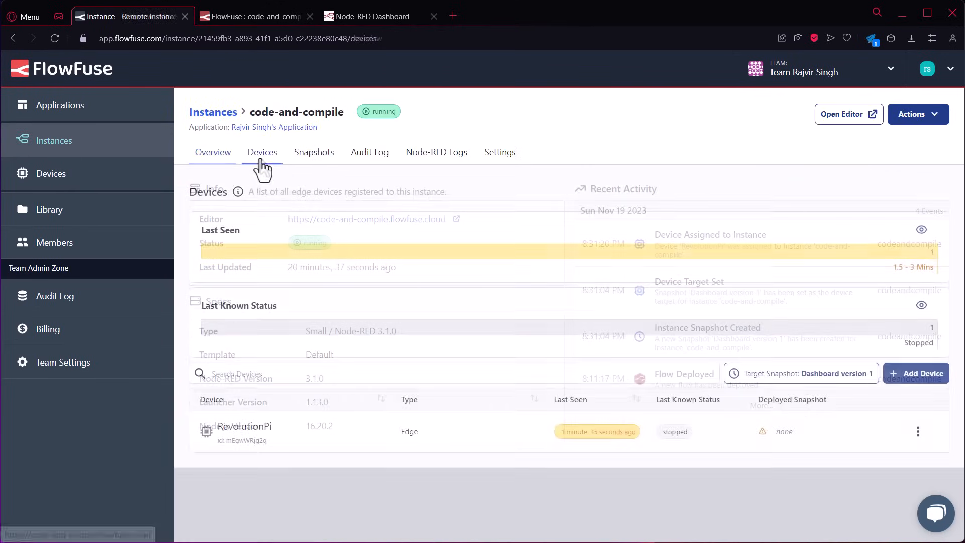
{"action": "left_click", "coordinate": [263, 153]}
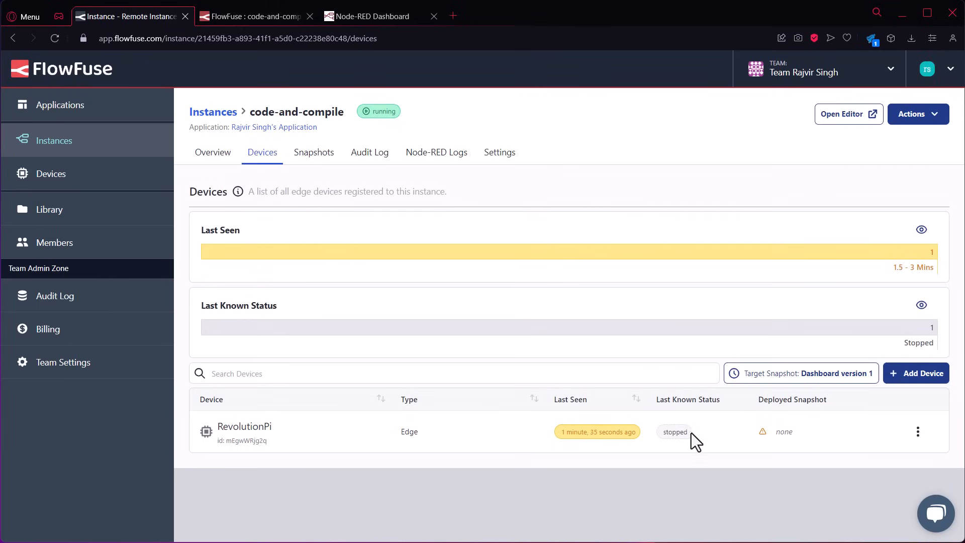
{"action": "mouse_move", "coordinate": [890, 440]}
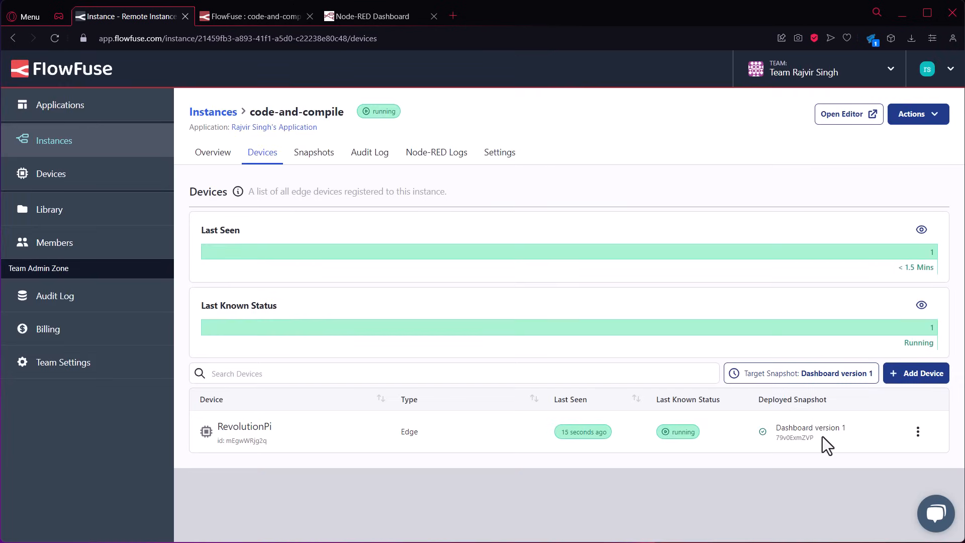
{"action": "mouse_move", "coordinate": [768, 365]}
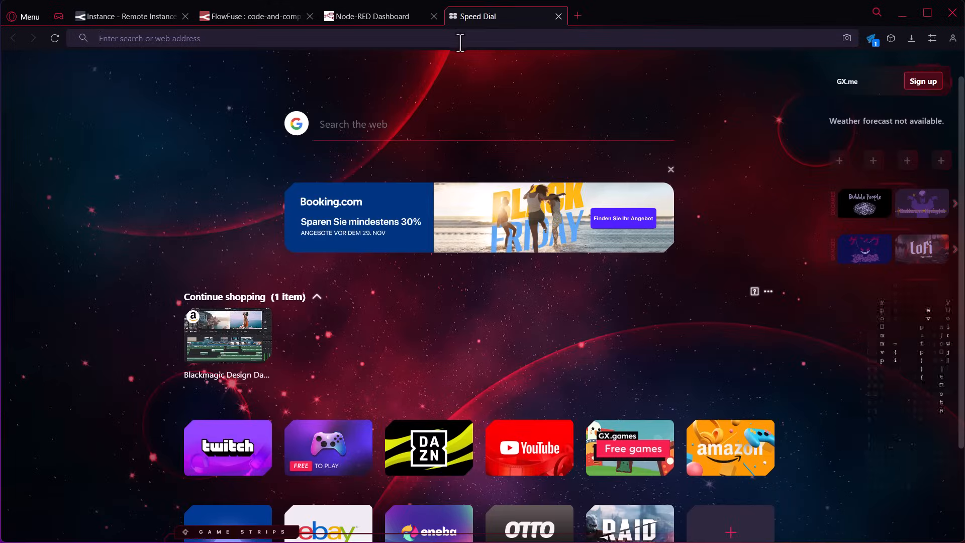
Open the device dashboard at 192.168.0.113:1881/ui and raise the Set-point slider.
{"action": "type", "text": "192.168.0.113:1881/ui"}
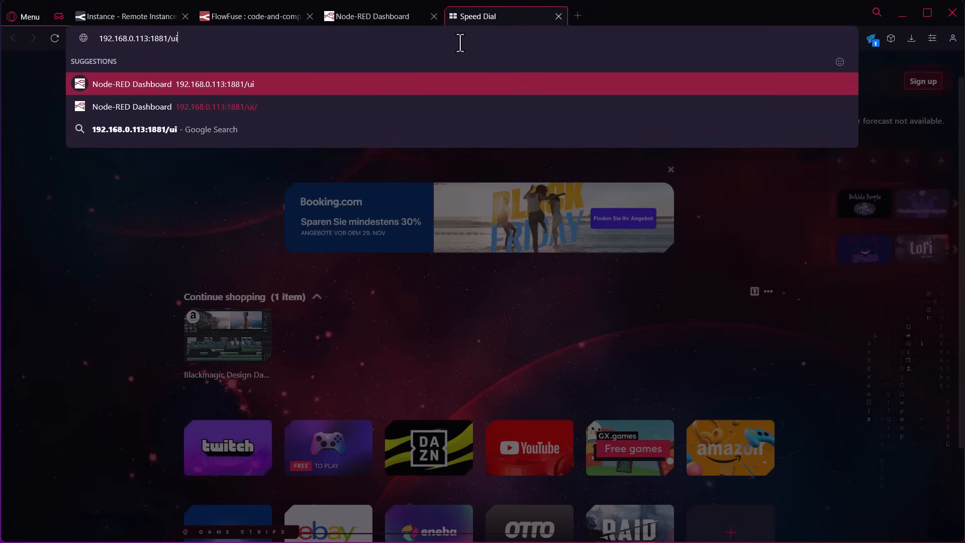
{"action": "left_click", "coordinate": [151, 84]}
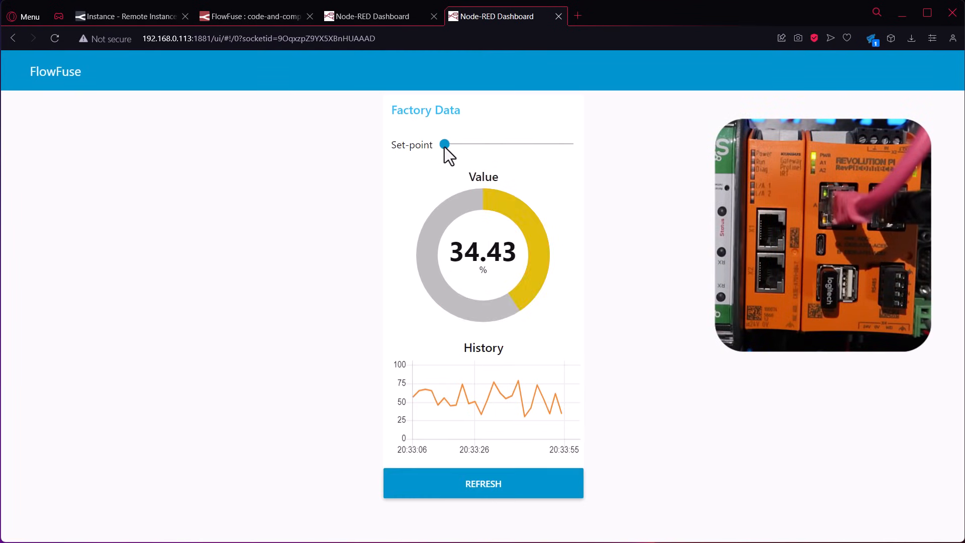
{"action": "left_click_drag", "start_coordinate": [445, 144], "coordinate": [514, 144]}
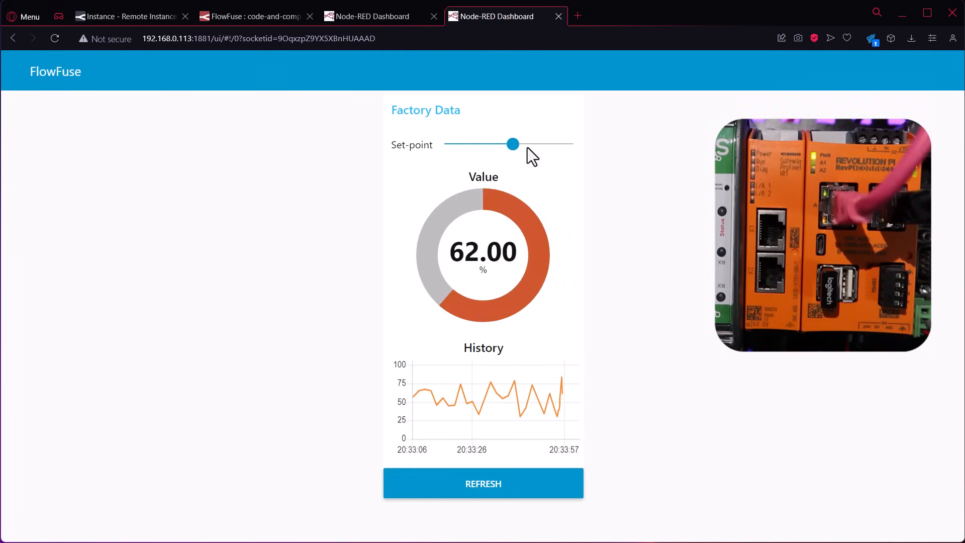
{"action": "left_click", "coordinate": [125, 16]}
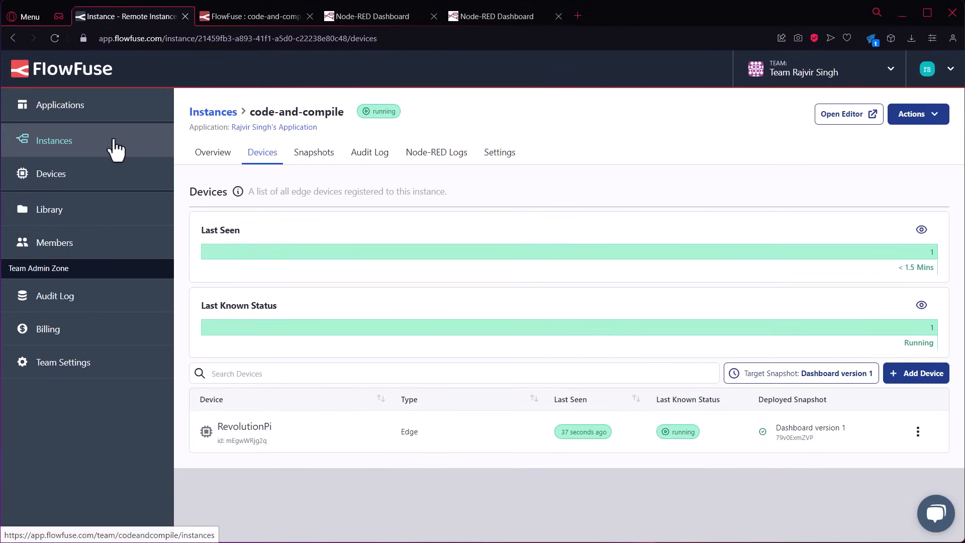
Import the analytics flow, put its chart in the Analytics group, and adjust the set-point.
{"action": "left_click", "coordinate": [213, 152]}
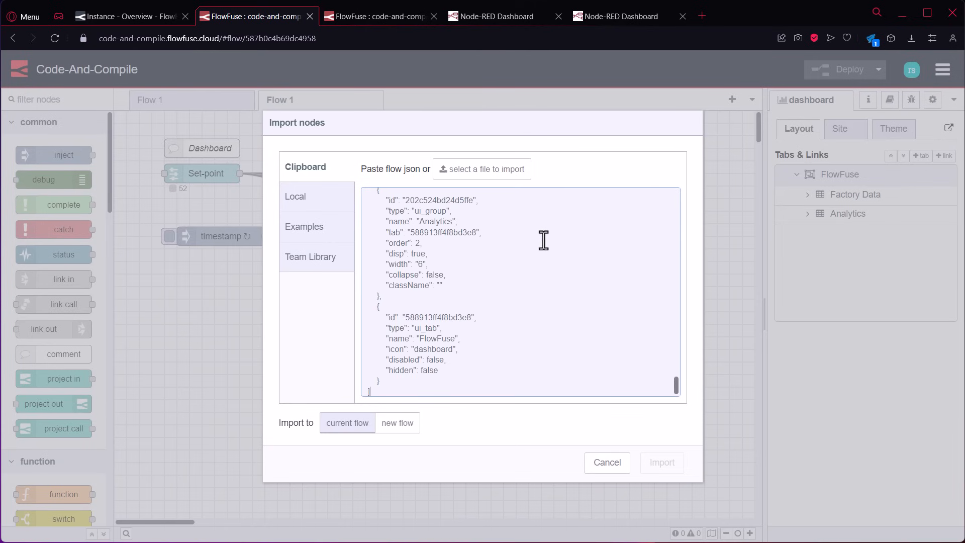
{"action": "left_click", "coordinate": [663, 462]}
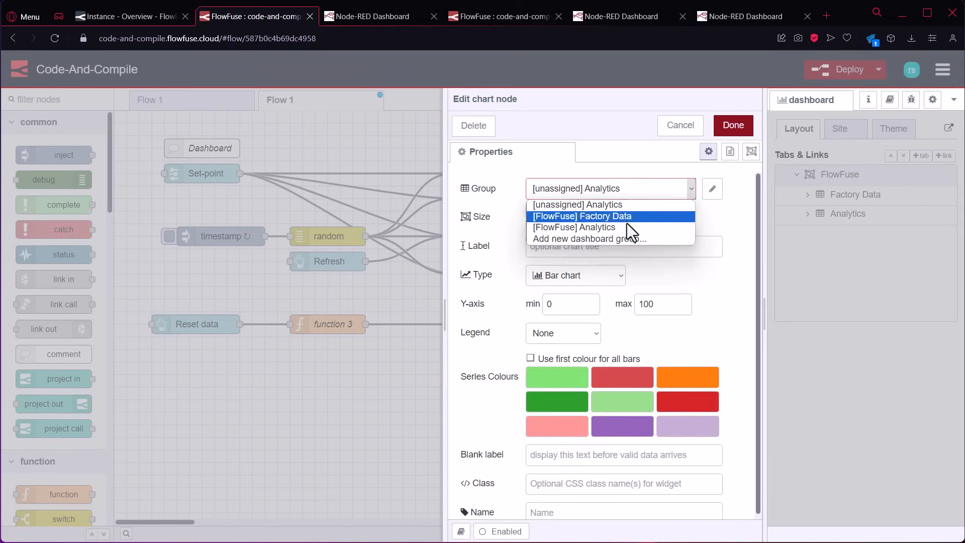
{"action": "left_click", "coordinate": [845, 70]}
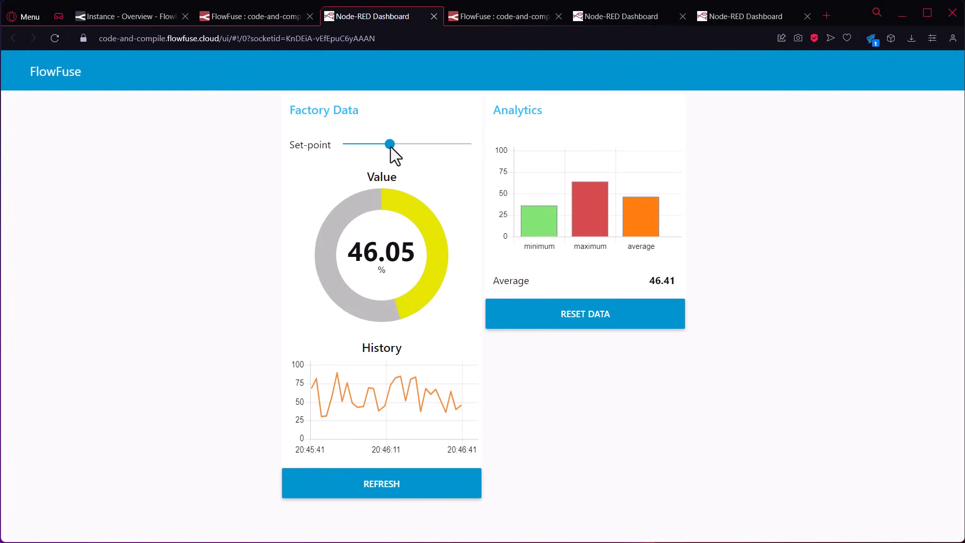
{"action": "left_click_drag", "start_coordinate": [389, 143], "coordinate": [351, 143]}
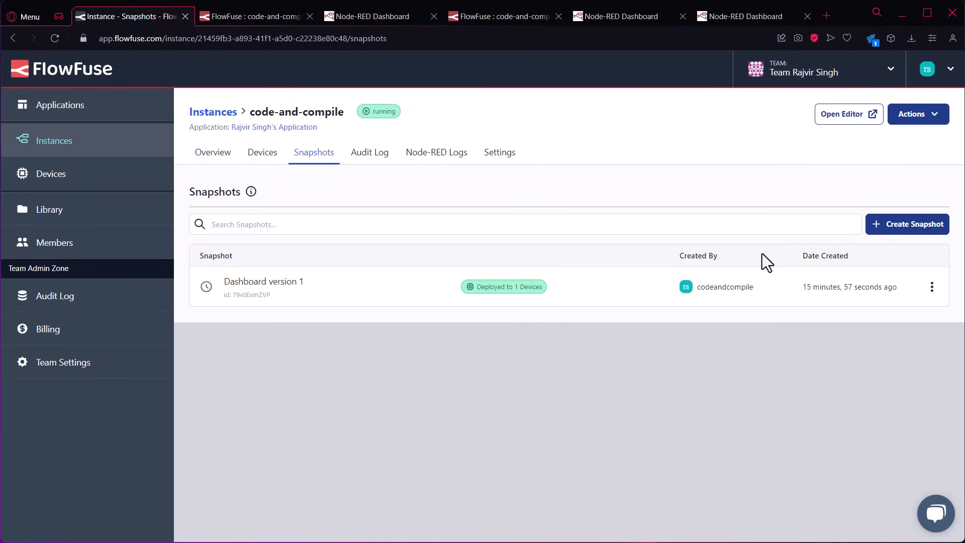
Create target snapshot 'Dashboard with Analytics' and check RevolutionPi in the Devices tab.
{"action": "left_click", "coordinate": [908, 224]}
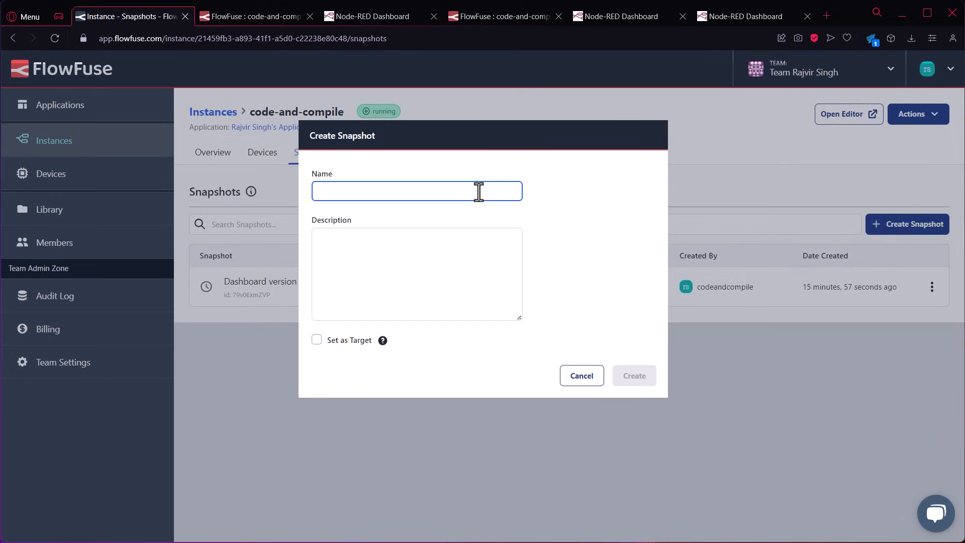
{"action": "type", "text": "Dashboard with Analytics"}
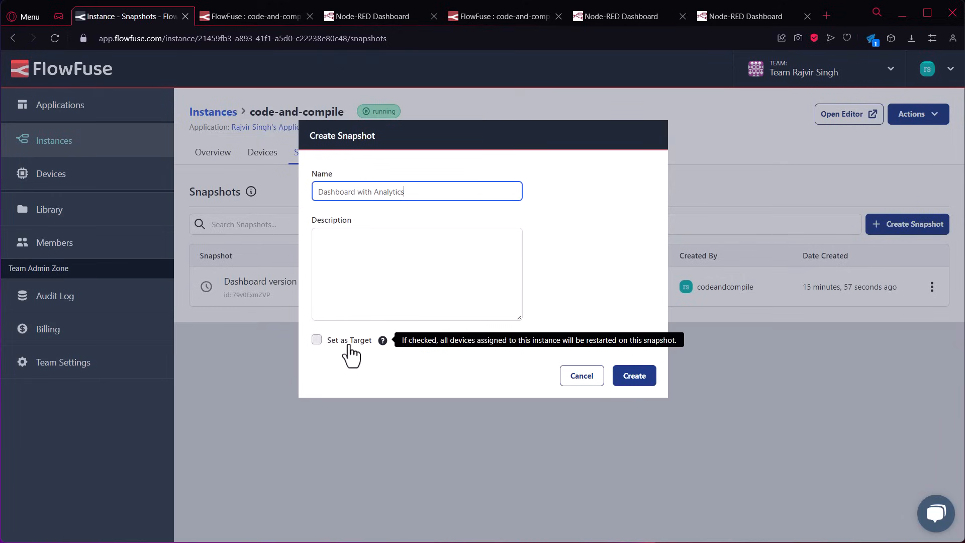
{"action": "left_click", "coordinate": [634, 376]}
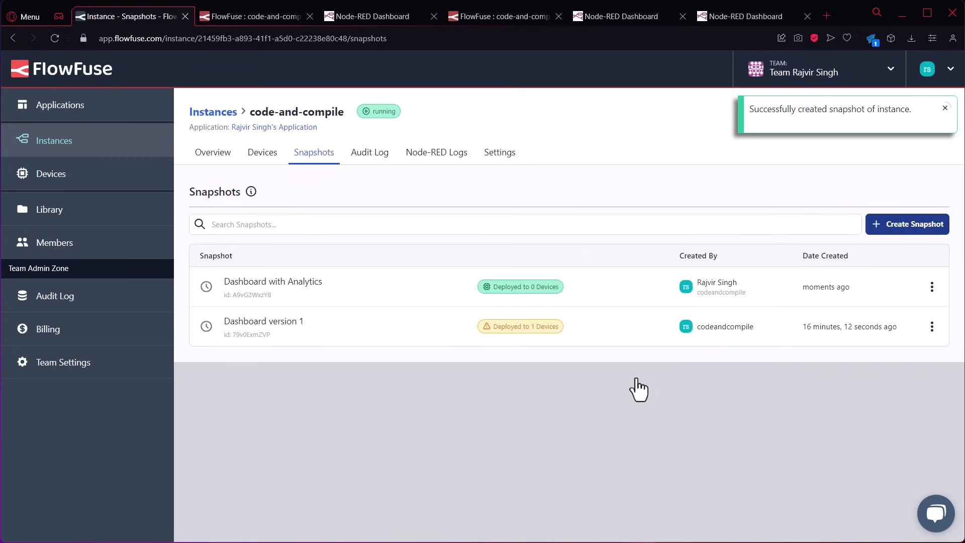
{"action": "left_click", "coordinate": [263, 152]}
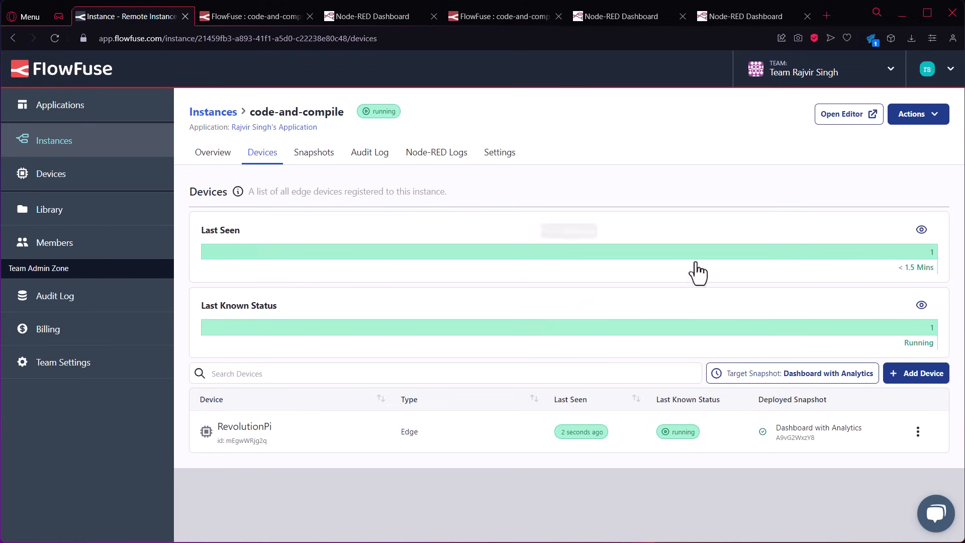
{"action": "mouse_move", "coordinate": [600, 25]}
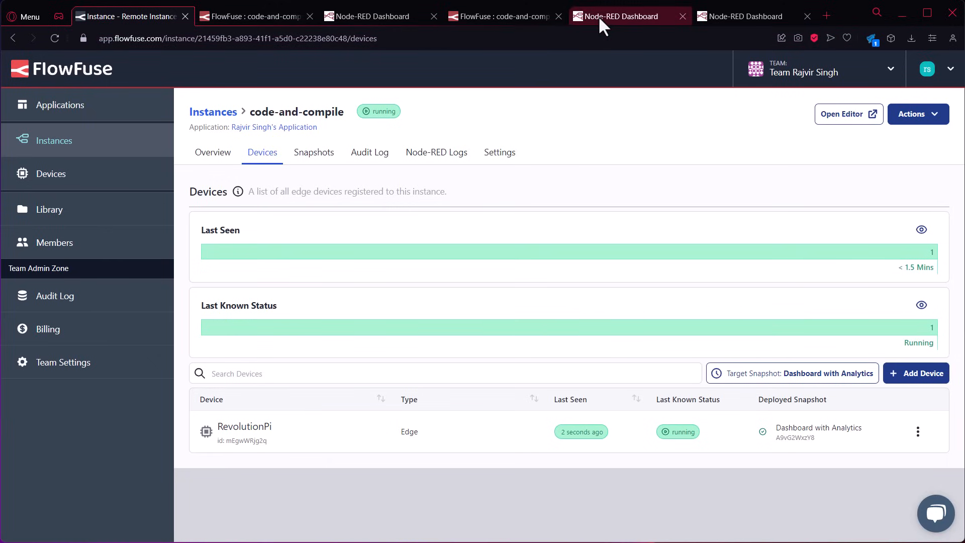
Compare the cloud and device Analytics dashboards, then review the instance's snapshot list.
{"action": "left_click", "coordinate": [621, 17]}
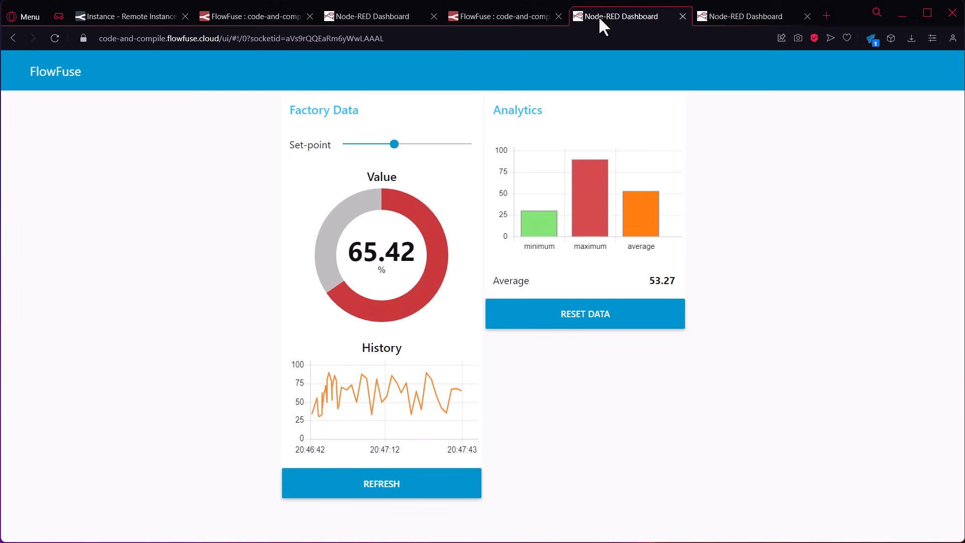
{"action": "left_click", "coordinate": [745, 16]}
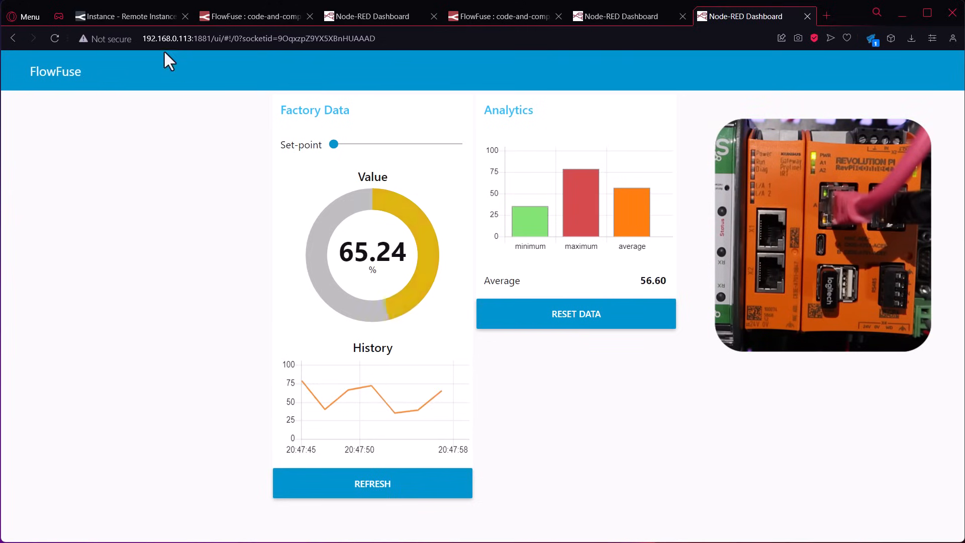
{"action": "left_click", "coordinate": [123, 16]}
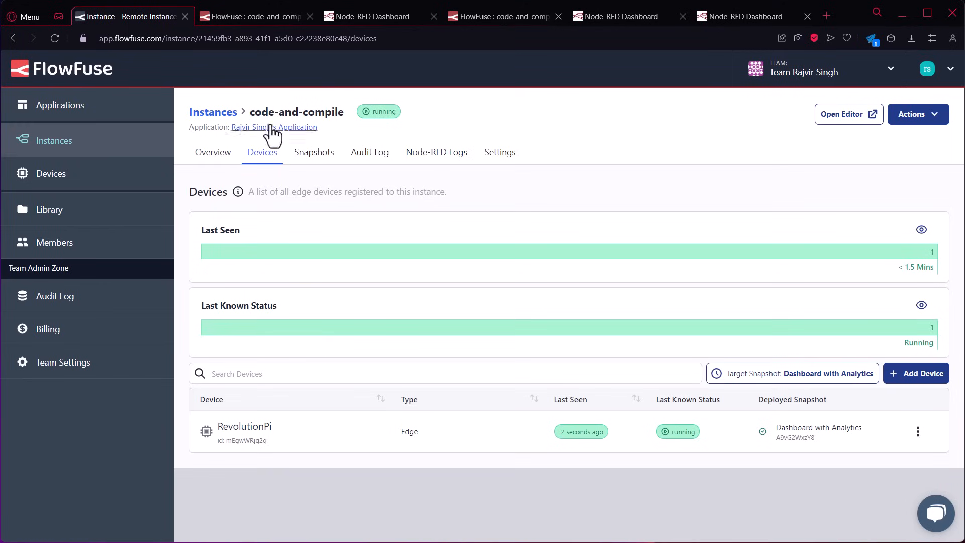
{"action": "left_click", "coordinate": [314, 152]}
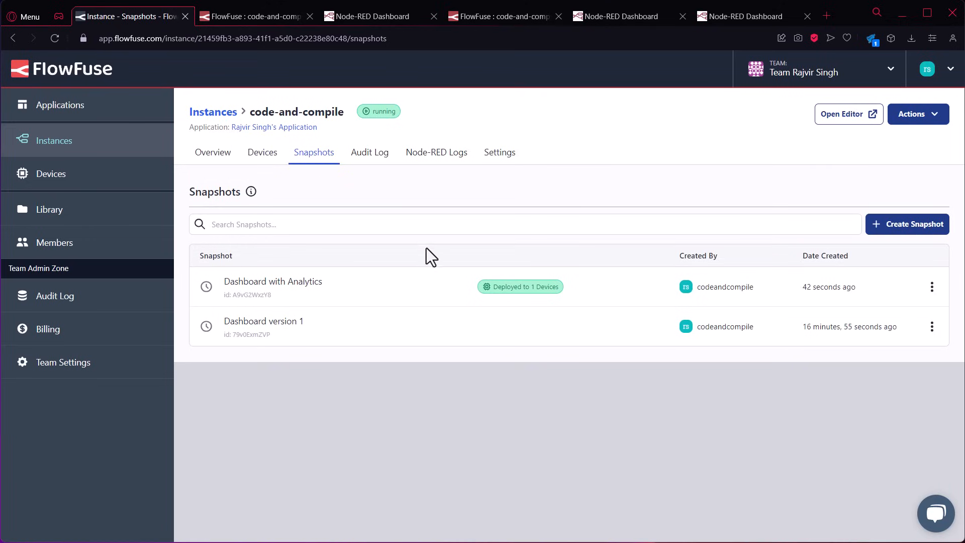
{"action": "mouse_move", "coordinate": [318, 334]}
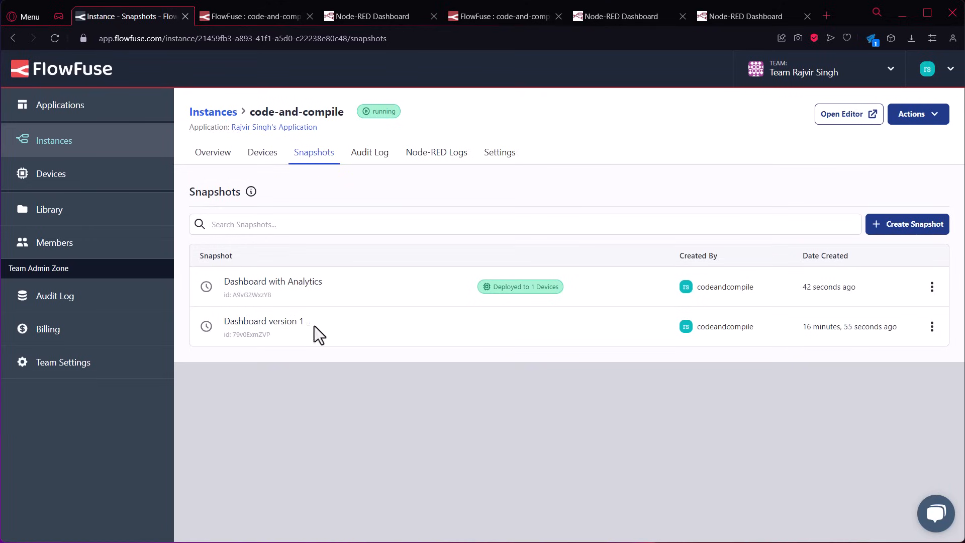
Set Dashboard version 1 as the device target, confirm RevolutionPi runs it, and view team Devices.
{"action": "left_click", "coordinate": [932, 326]}
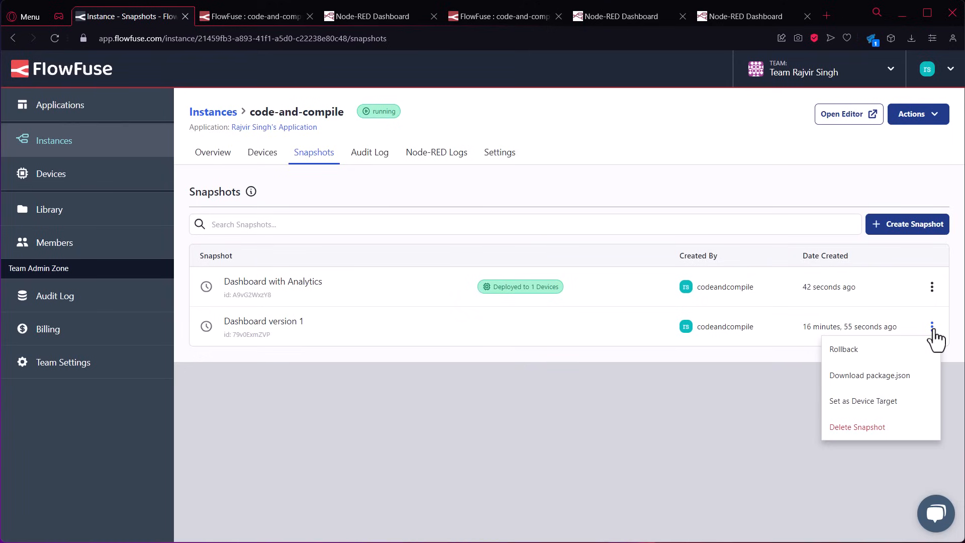
{"action": "left_click", "coordinate": [863, 401]}
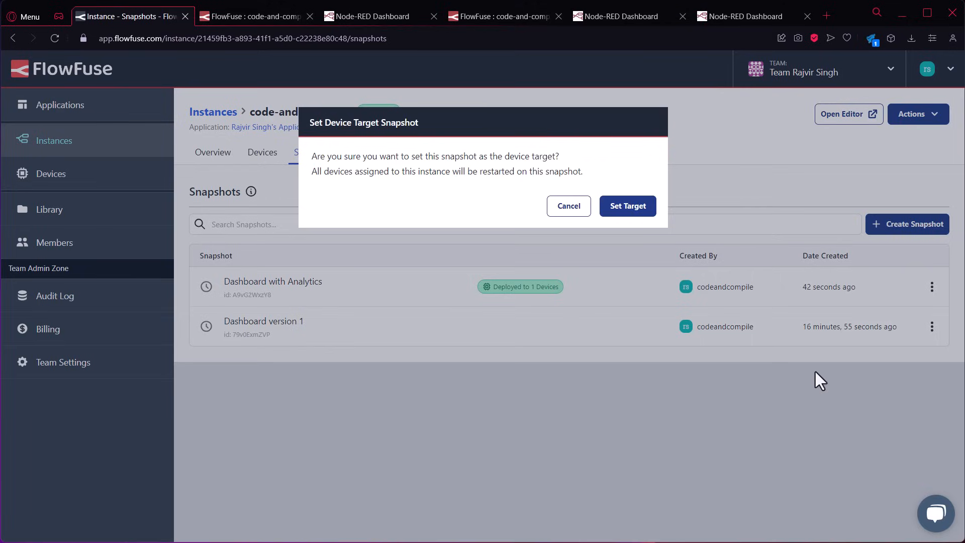
{"action": "left_click", "coordinate": [628, 206]}
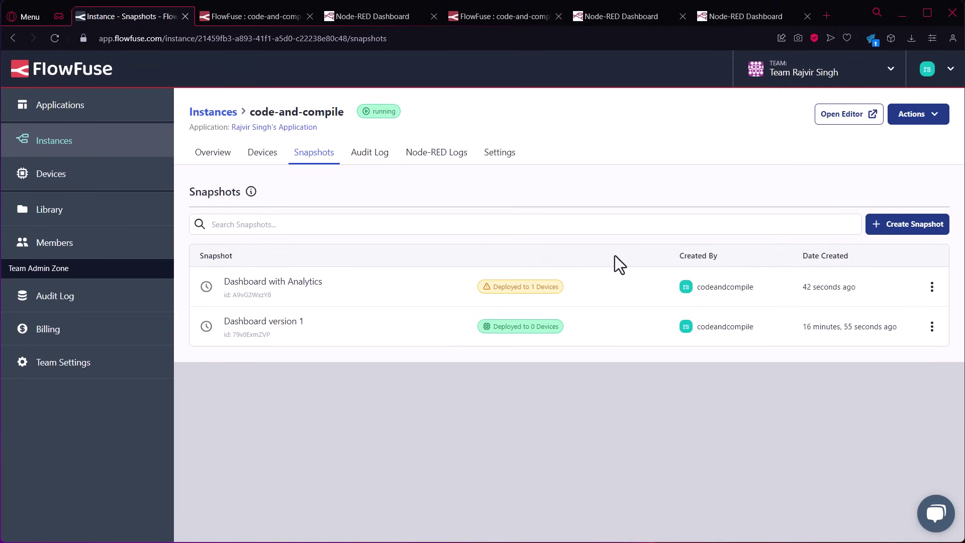
{"action": "left_click", "coordinate": [262, 152]}
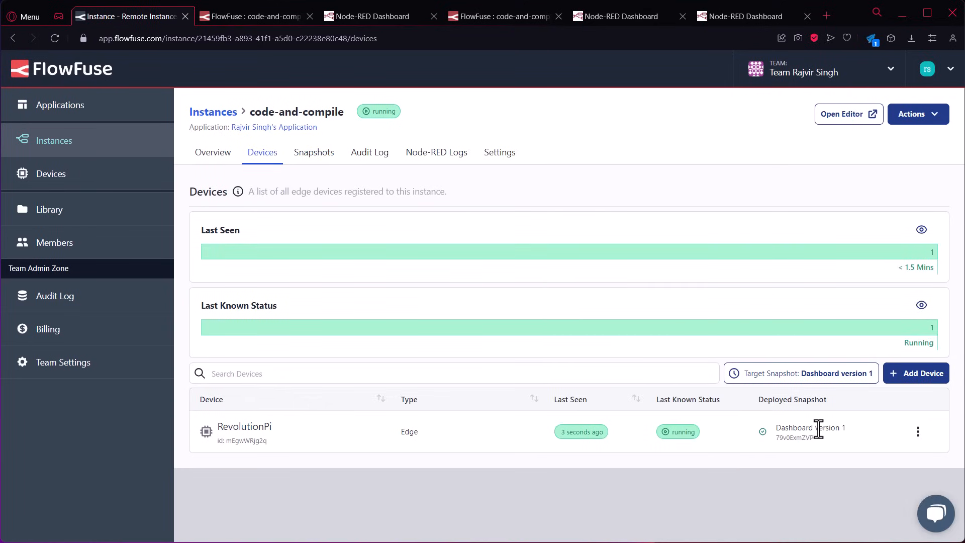
{"action": "left_click", "coordinate": [746, 16]}
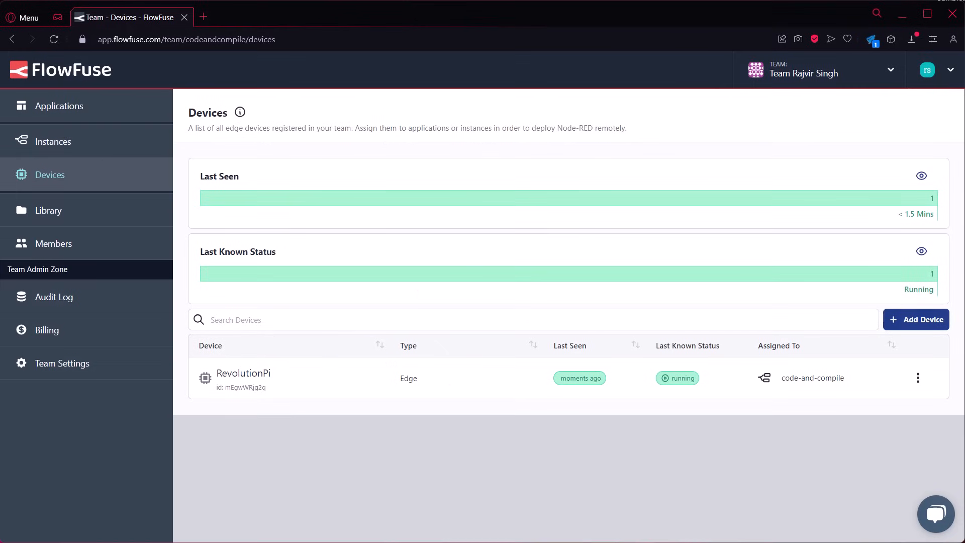
{"action": "mouse_move", "coordinate": [33, 206]}
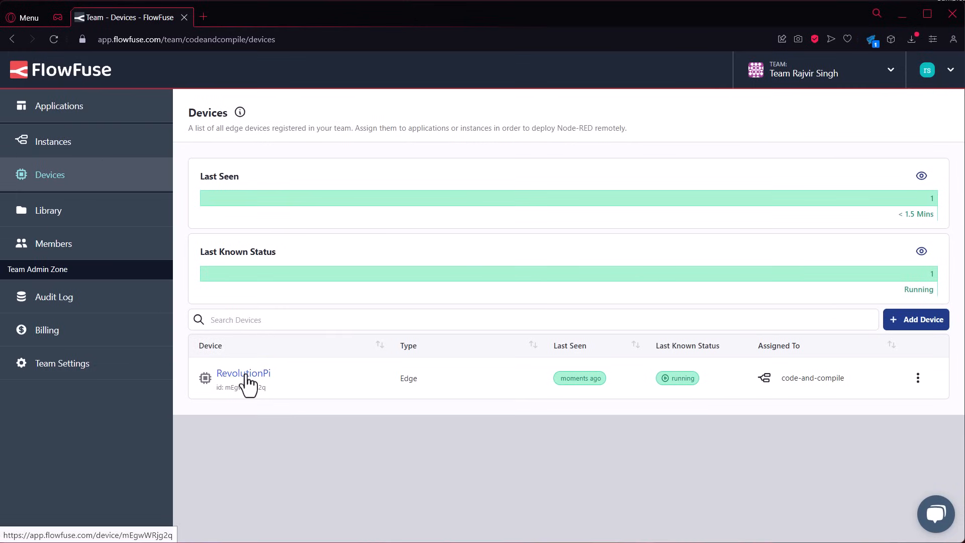
Turn on RevolutionPi's Developer Mode, enable Editor Access, and open its Node-RED editor.
{"action": "left_click", "coordinate": [243, 373]}
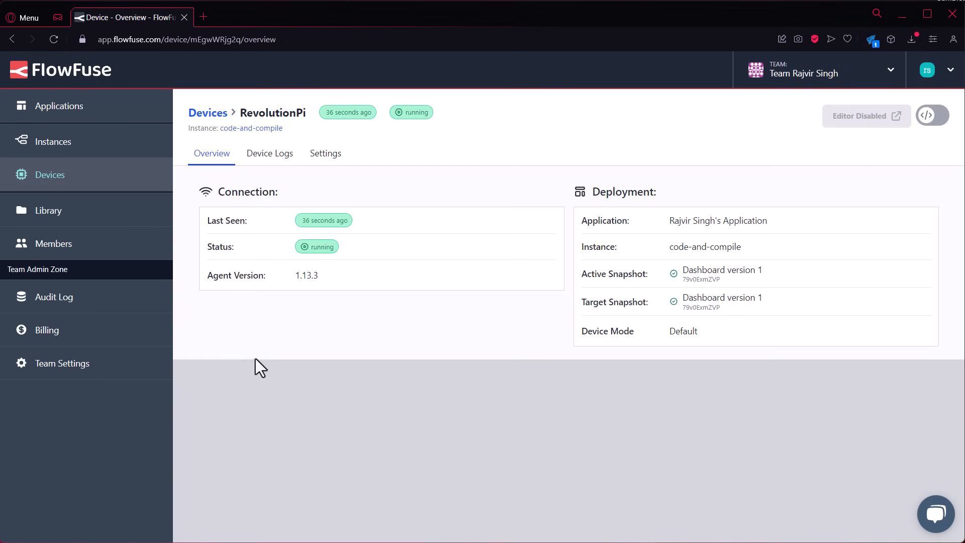
{"action": "mouse_move", "coordinate": [932, 115]}
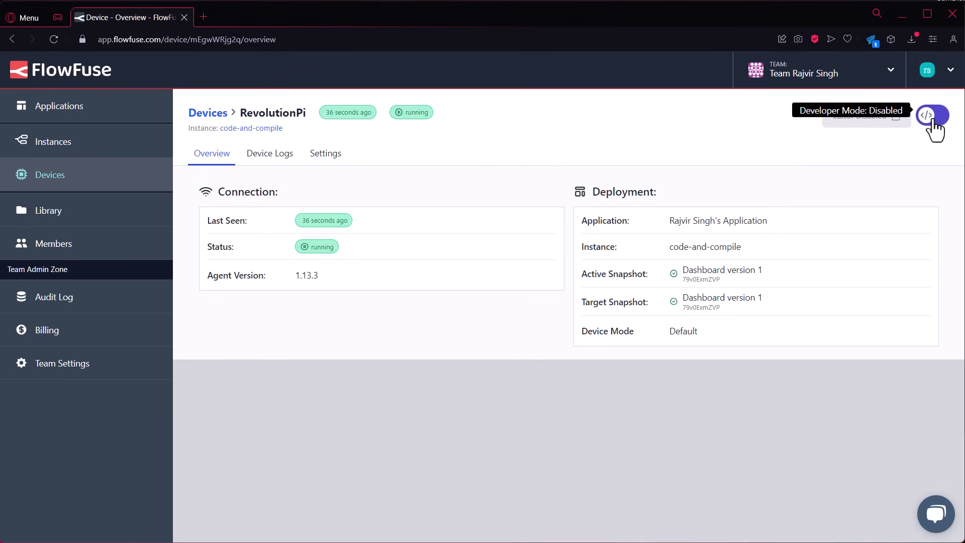
{"action": "left_click", "coordinate": [931, 115]}
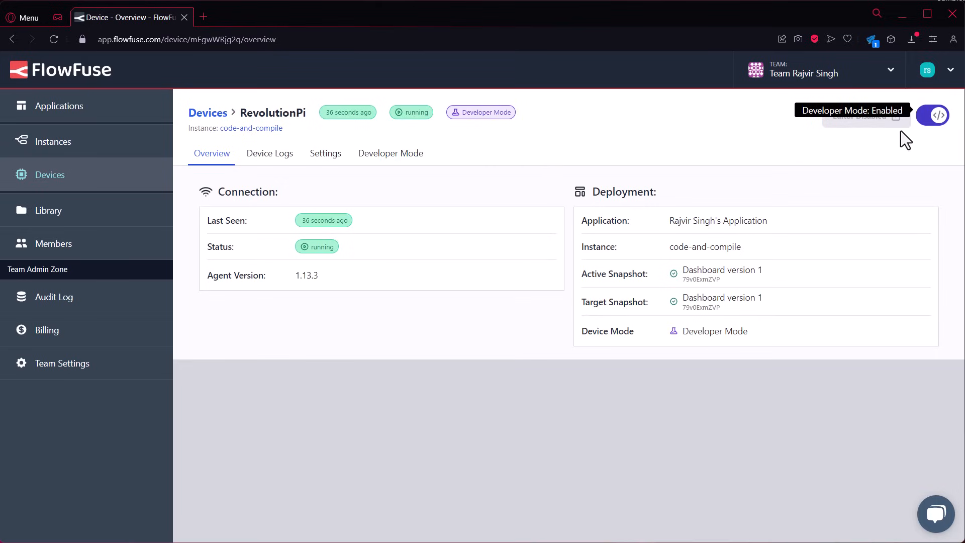
{"action": "mouse_move", "coordinate": [413, 159]}
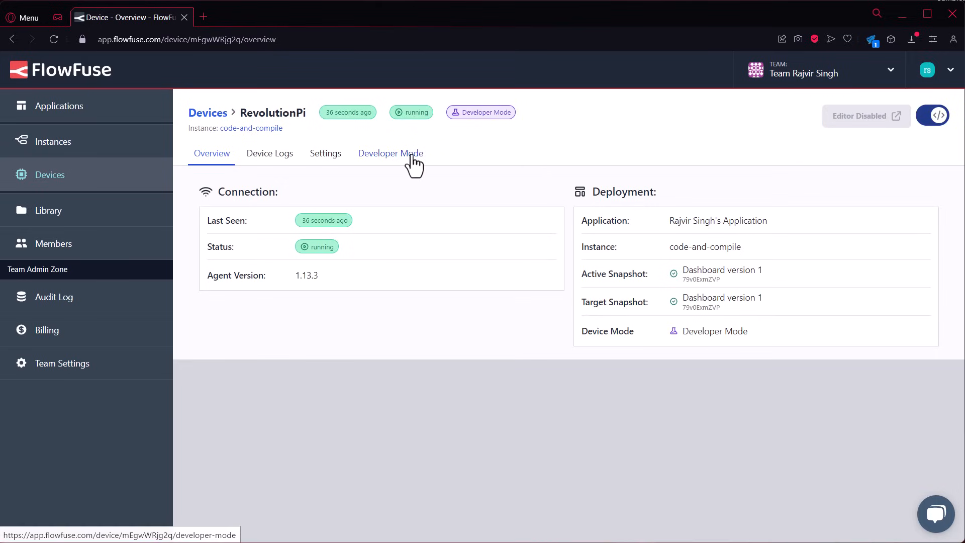
{"action": "left_click", "coordinate": [391, 154]}
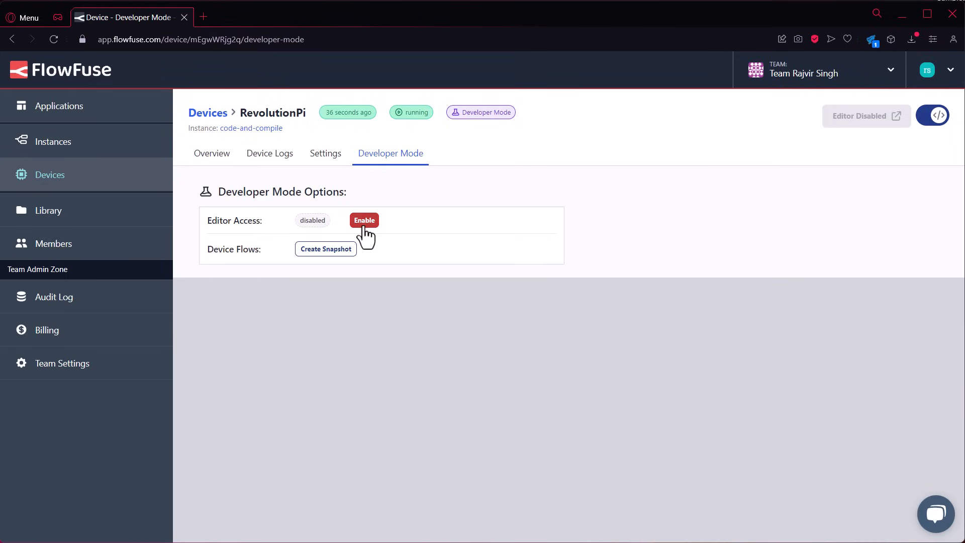
{"action": "left_click", "coordinate": [364, 220]}
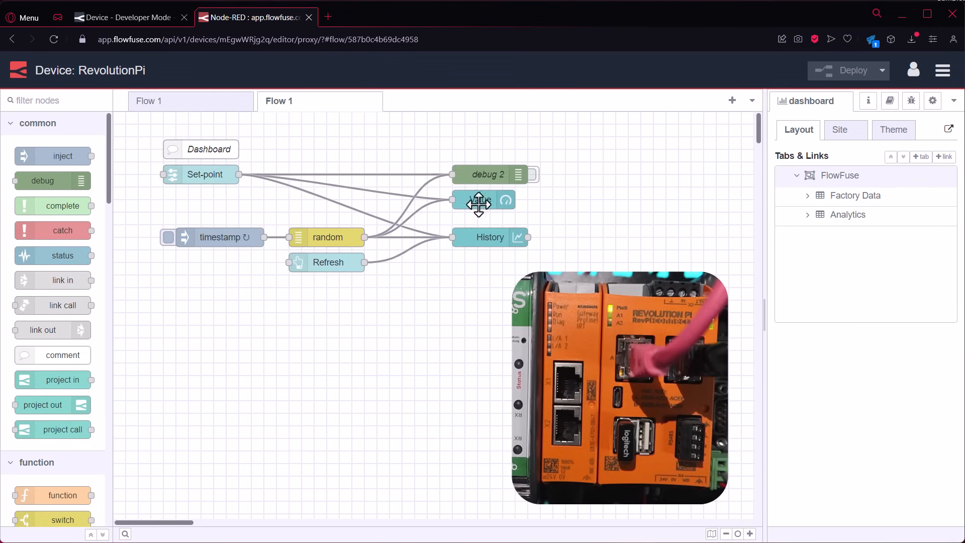
{"action": "left_click", "coordinate": [534, 174]}
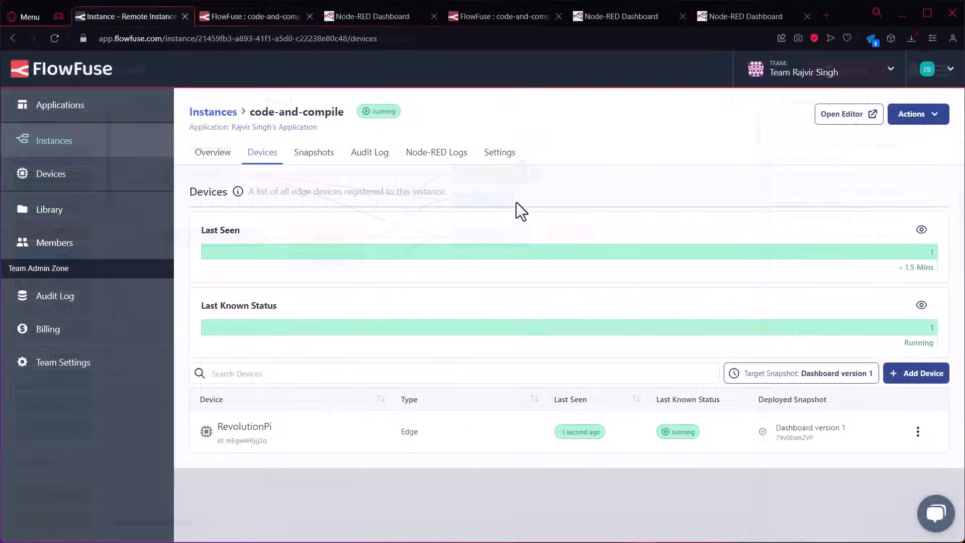
Review code-and-compile's audit log, then load earlier entries in its Node-RED logs.
{"action": "left_click", "coordinate": [369, 153]}
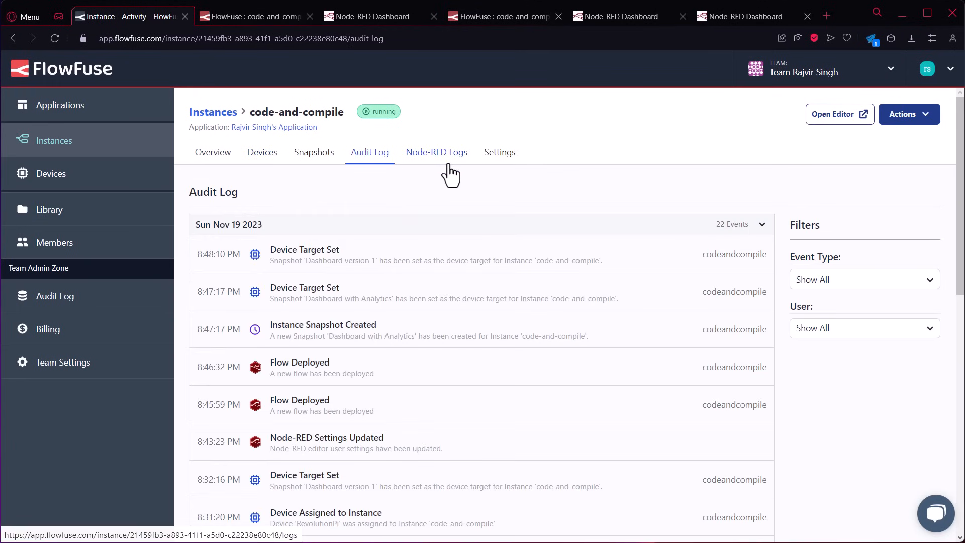
{"action": "left_click", "coordinate": [436, 153]}
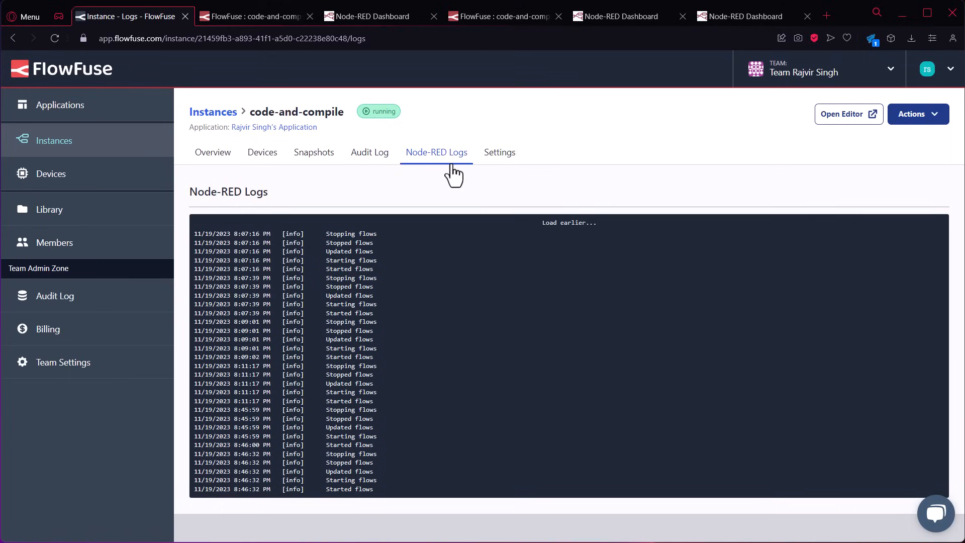
{"action": "mouse_move", "coordinate": [495, 240]}
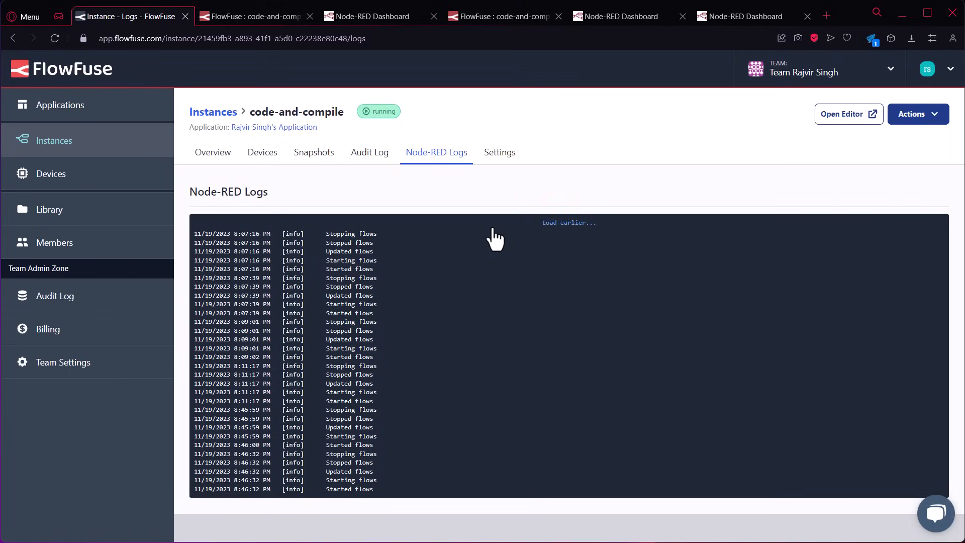
{"action": "left_click", "coordinate": [499, 153]}
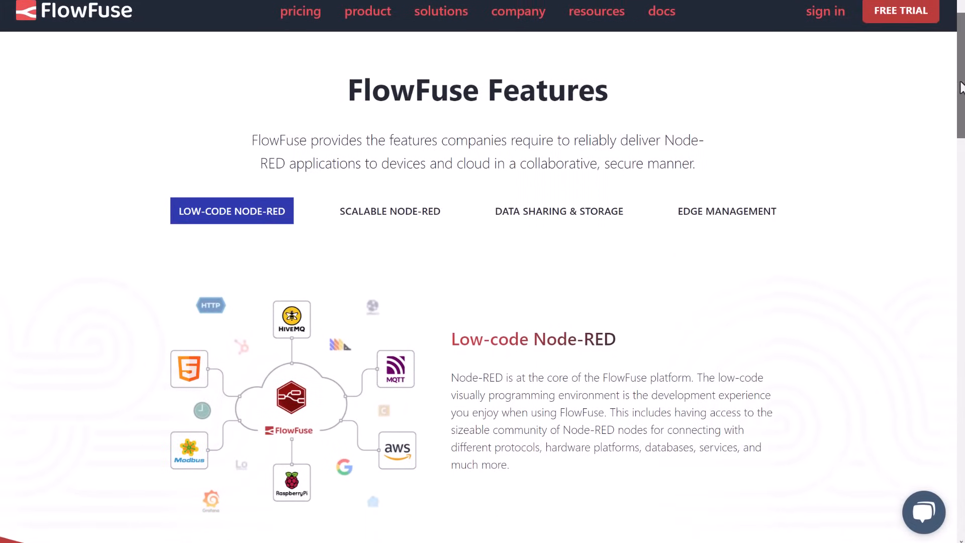
Browse the Features and documentation pages, then open the FREE TRIAL sign-up form.
{"action": "scroll", "scroll_direction": "down", "scroll_amount": 3}
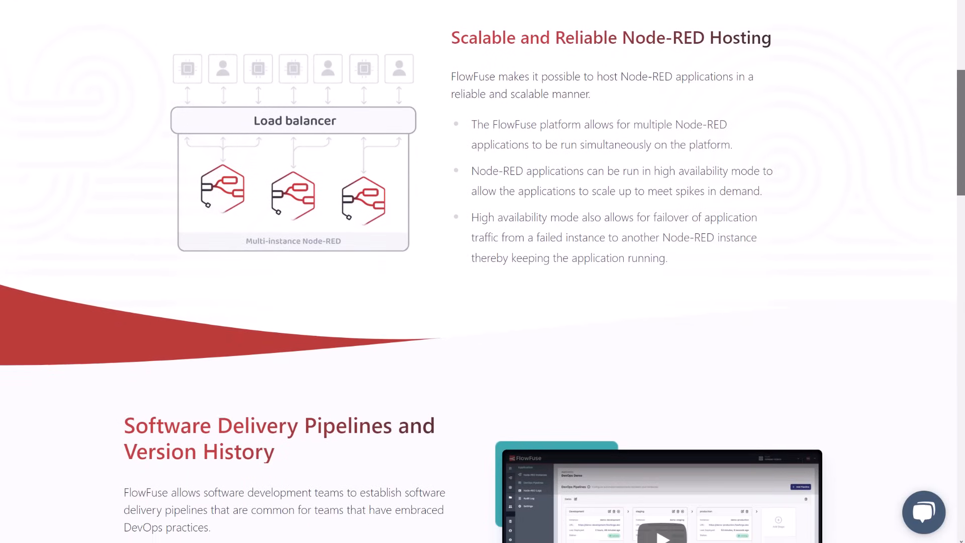
{"action": "scroll", "scroll_direction": "down", "scroll_amount": 3}
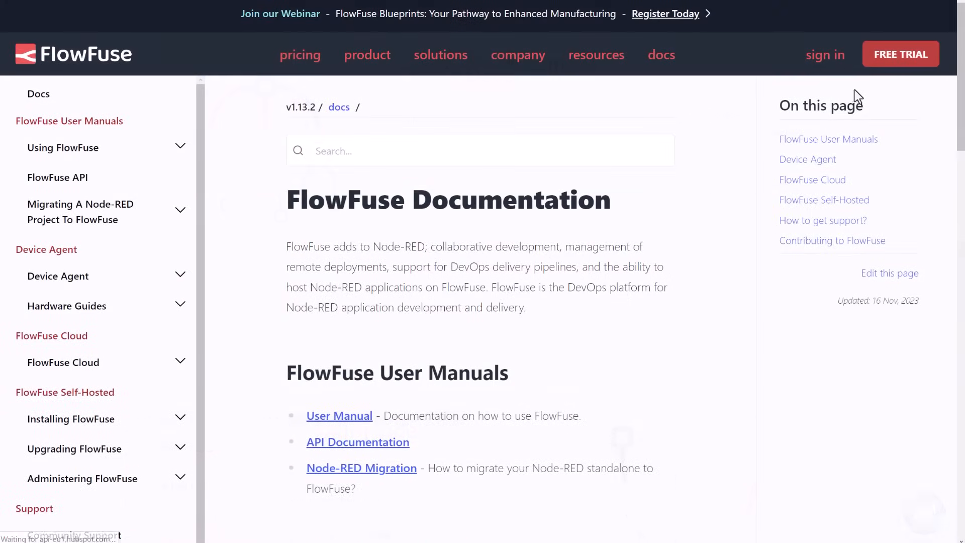
{"action": "scroll", "scroll_direction": "down", "scroll_amount": 3}
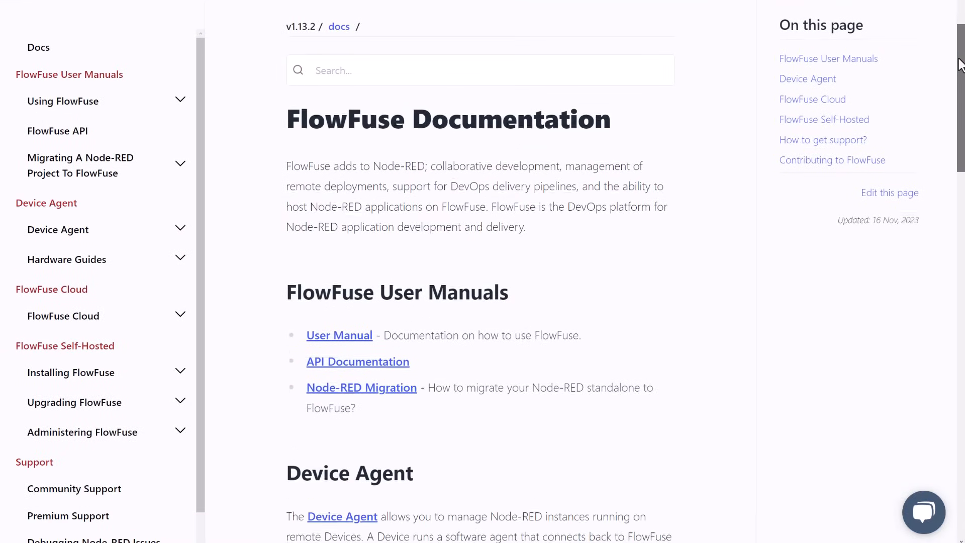
{"action": "scroll", "scroll_direction": "down", "scroll_amount": 3}
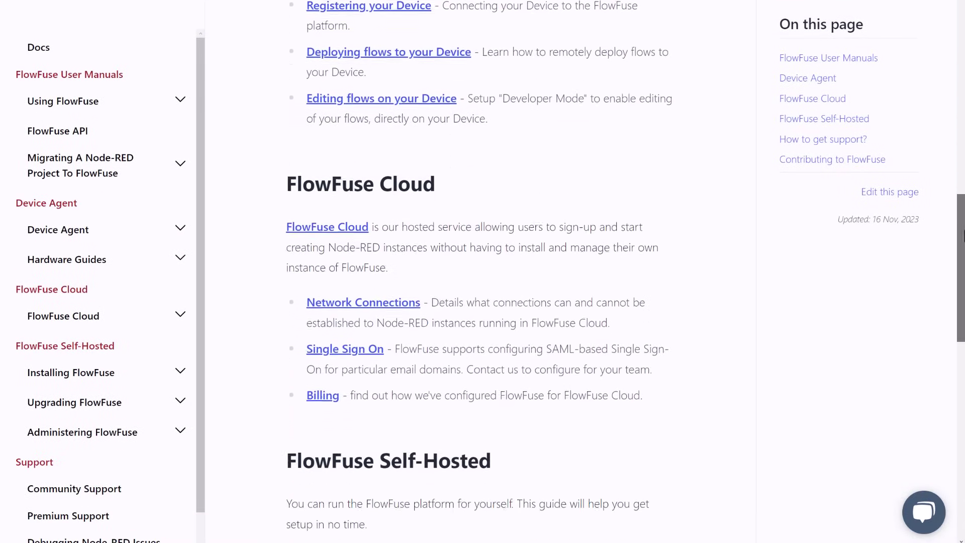
{"action": "scroll", "scroll_direction": "down", "scroll_amount": 3}
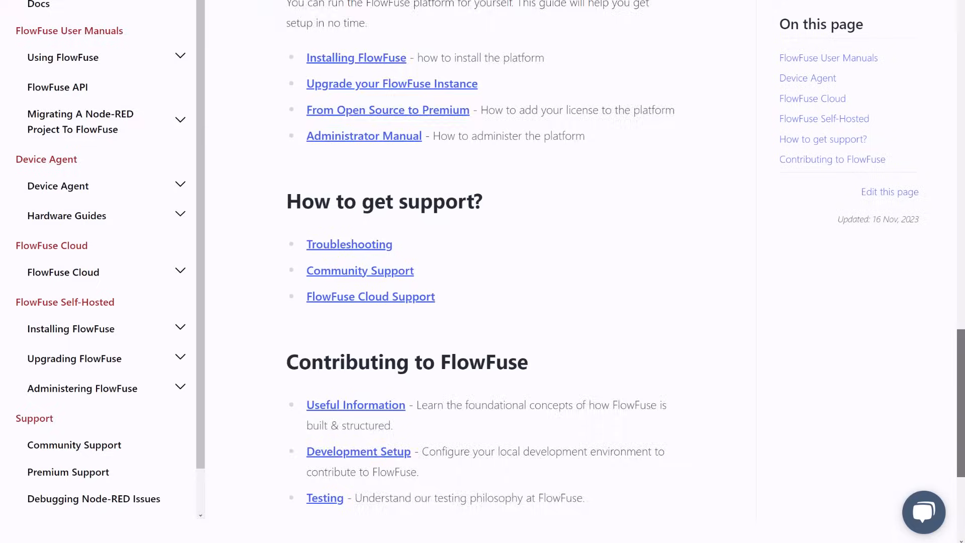
{"action": "scroll", "scroll_direction": "up", "scroll_amount": 3}
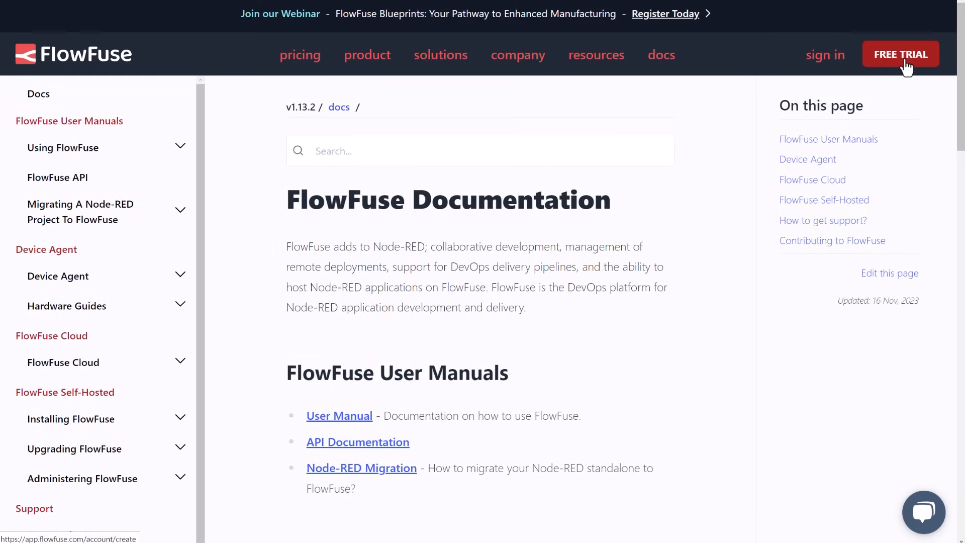
{"action": "left_click", "coordinate": [902, 54]}
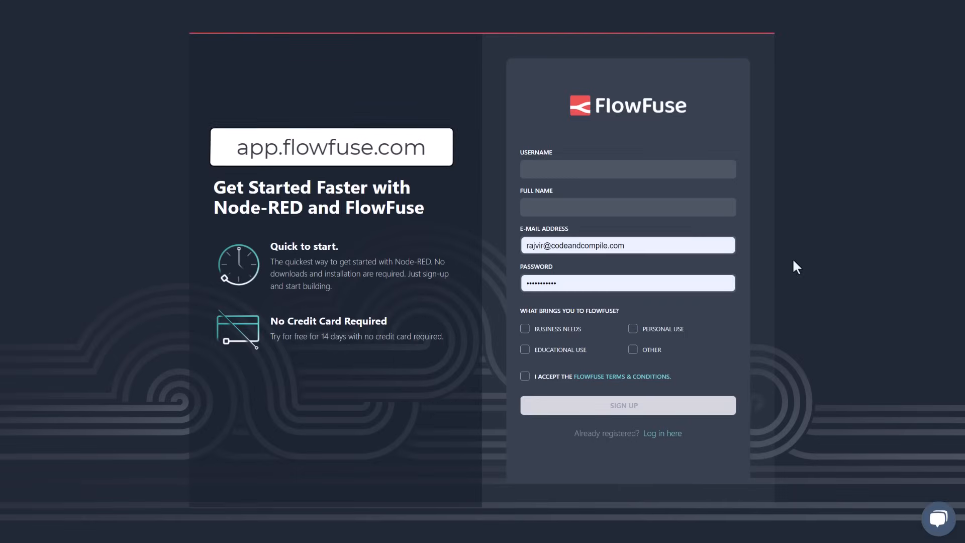